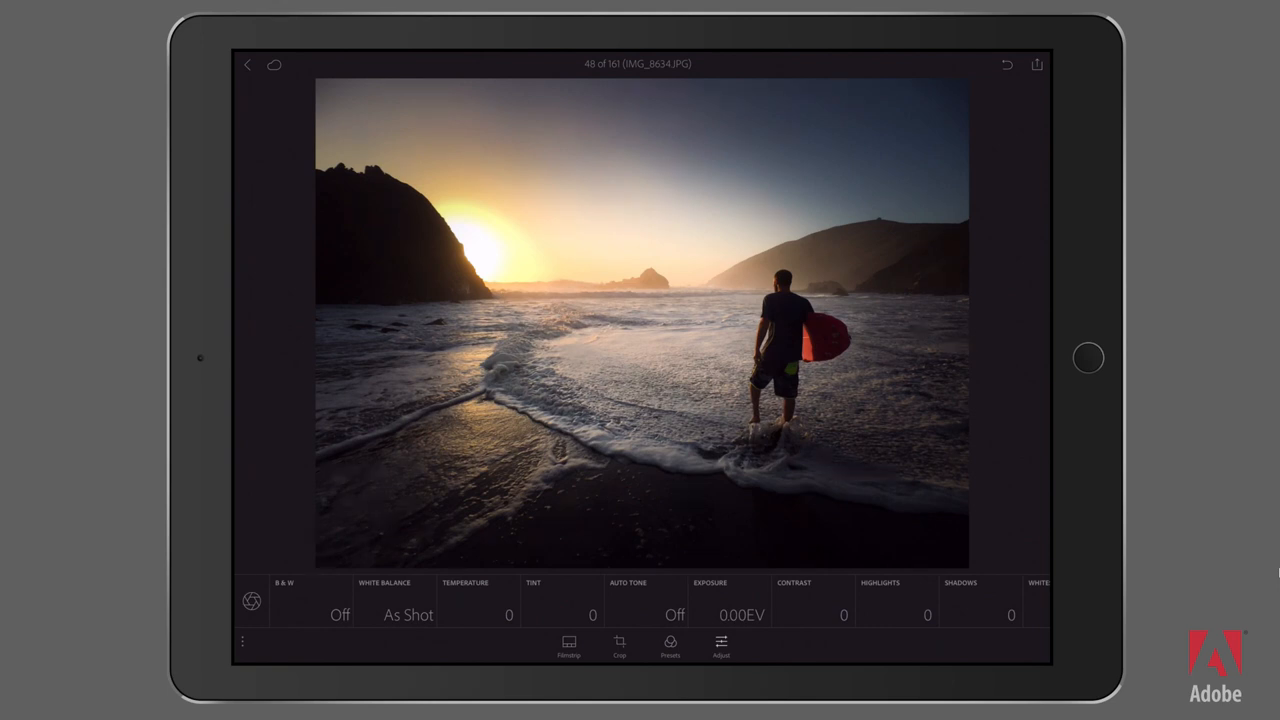
Raise Highlights on the surfer beach photo to about +62 to brighten the sky.
left_click(880, 614)
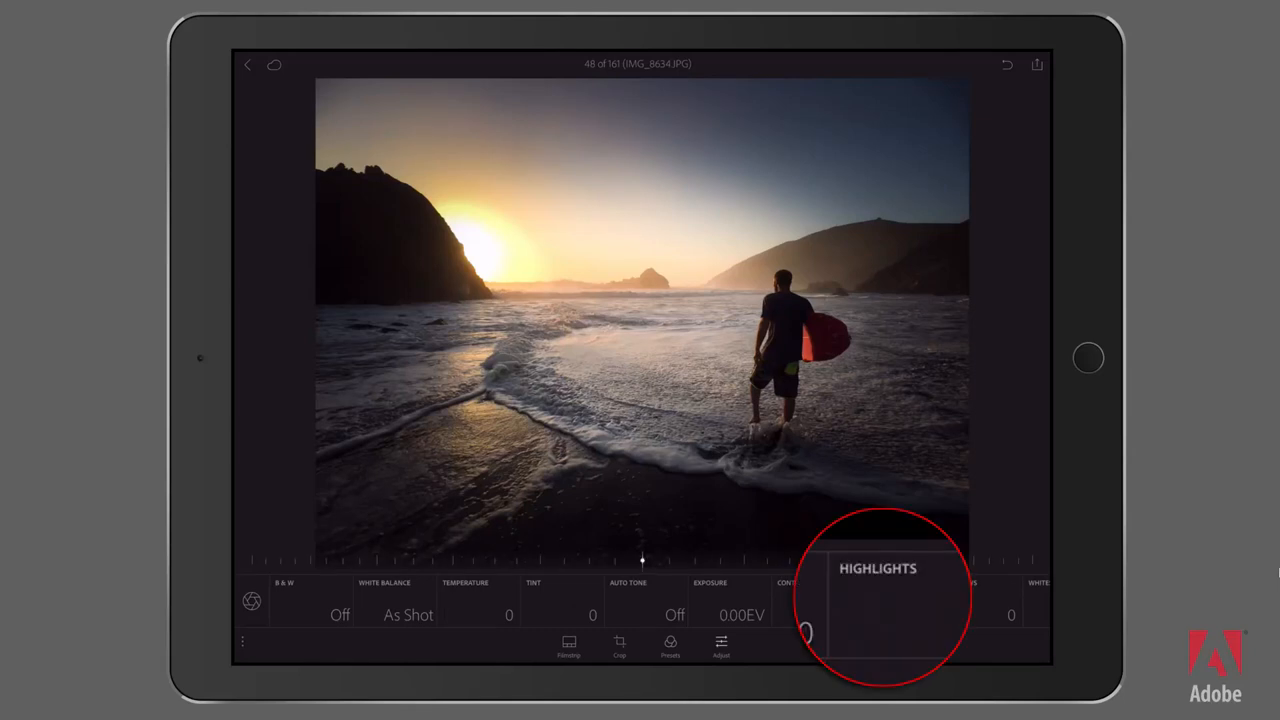
left_click_drag(642, 558, 688, 558)
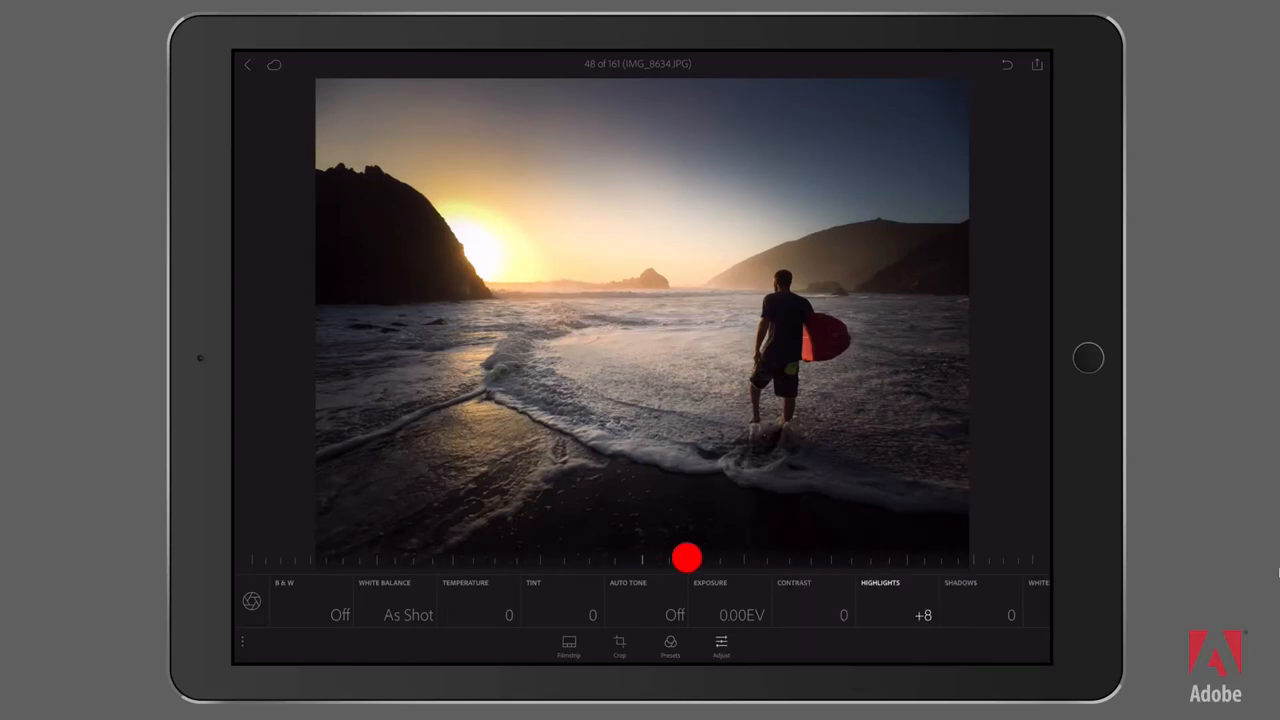
left_click_drag(687, 557, 789, 551)
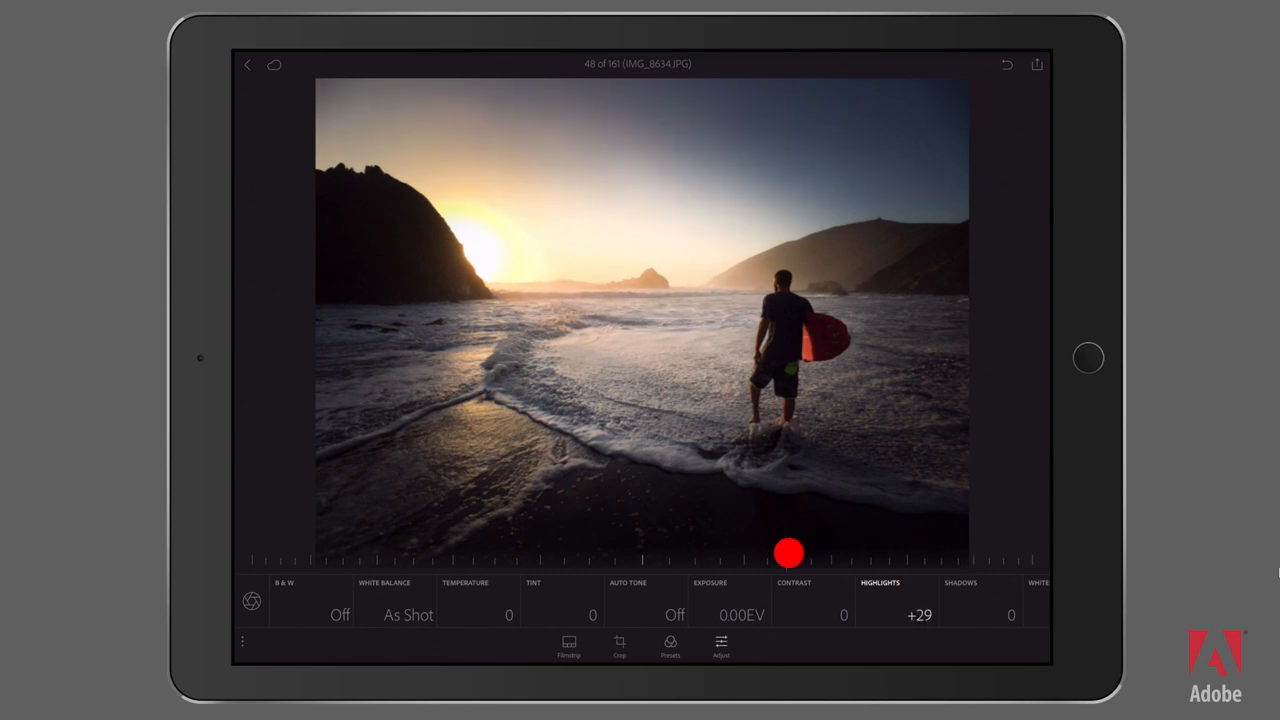
left_click_drag(787, 551, 870, 551)
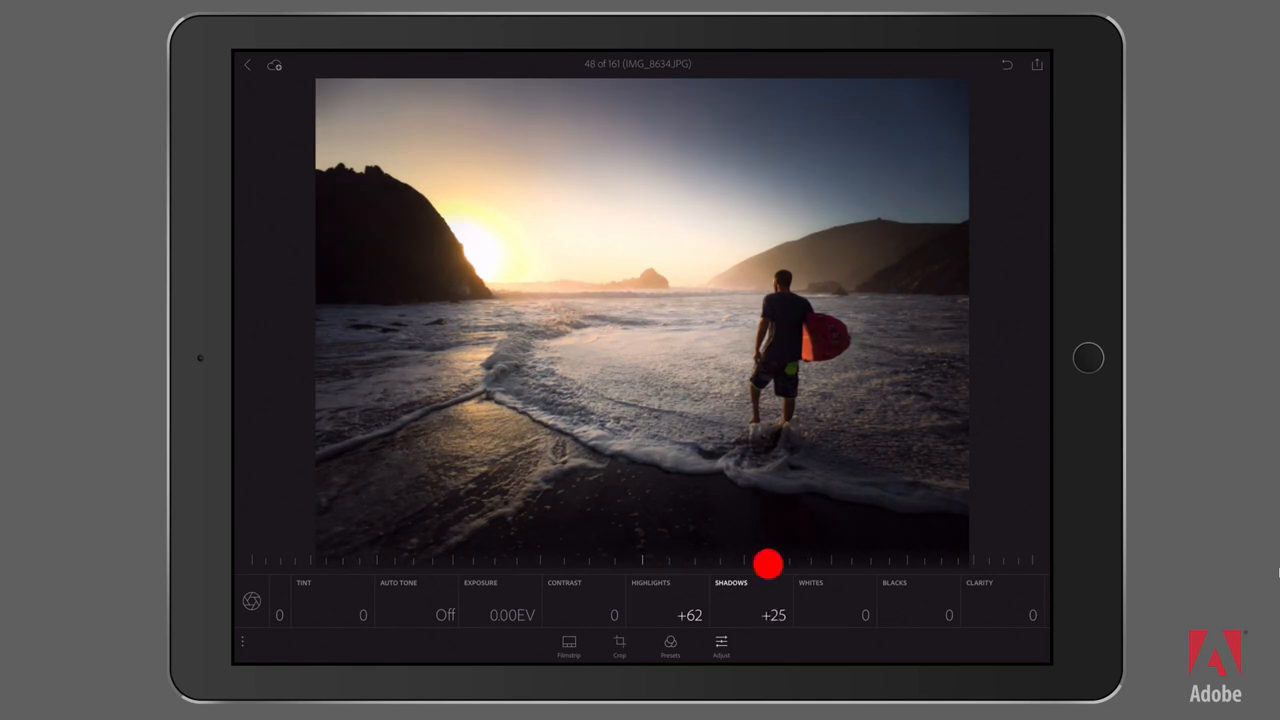
Lift Shadows, compare below zero, then settle around +60 to open the dark beach.
left_click_drag(768, 565, 943, 551)
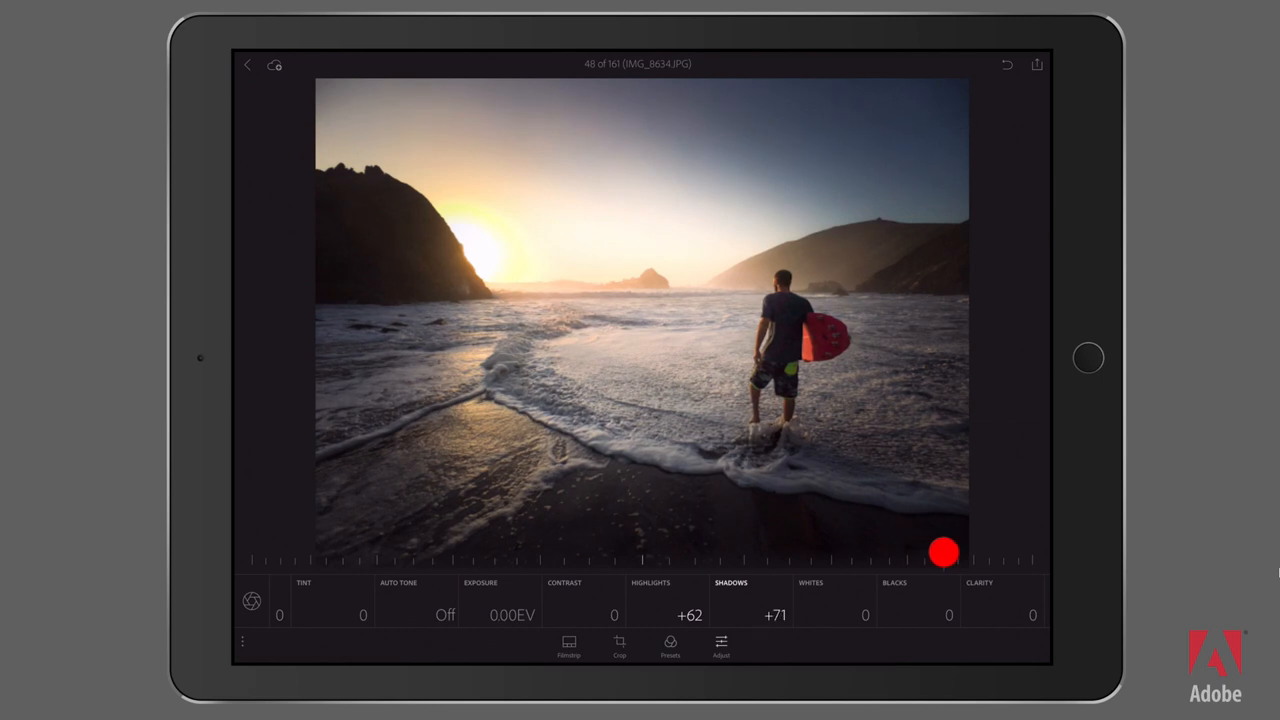
left_click_drag(943, 552, 575, 568)
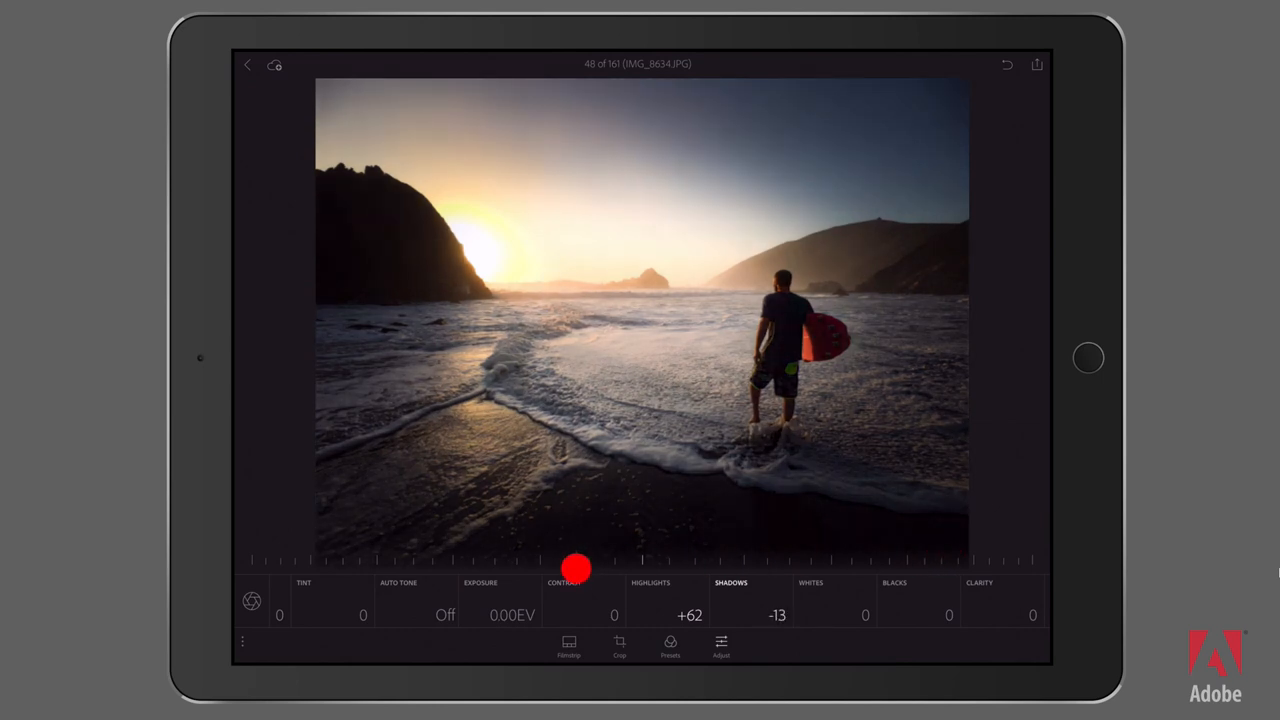
left_click_drag(575, 568, 911, 550)
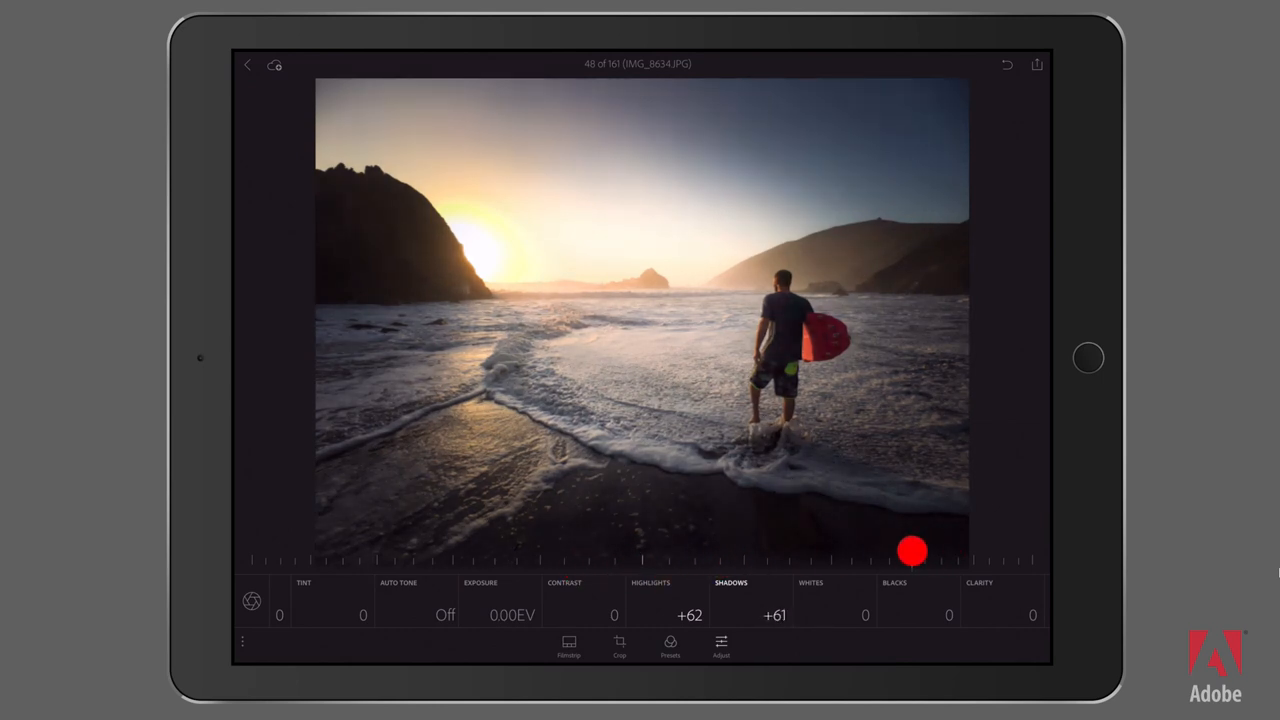
left_click_drag(910, 550, 915, 558)
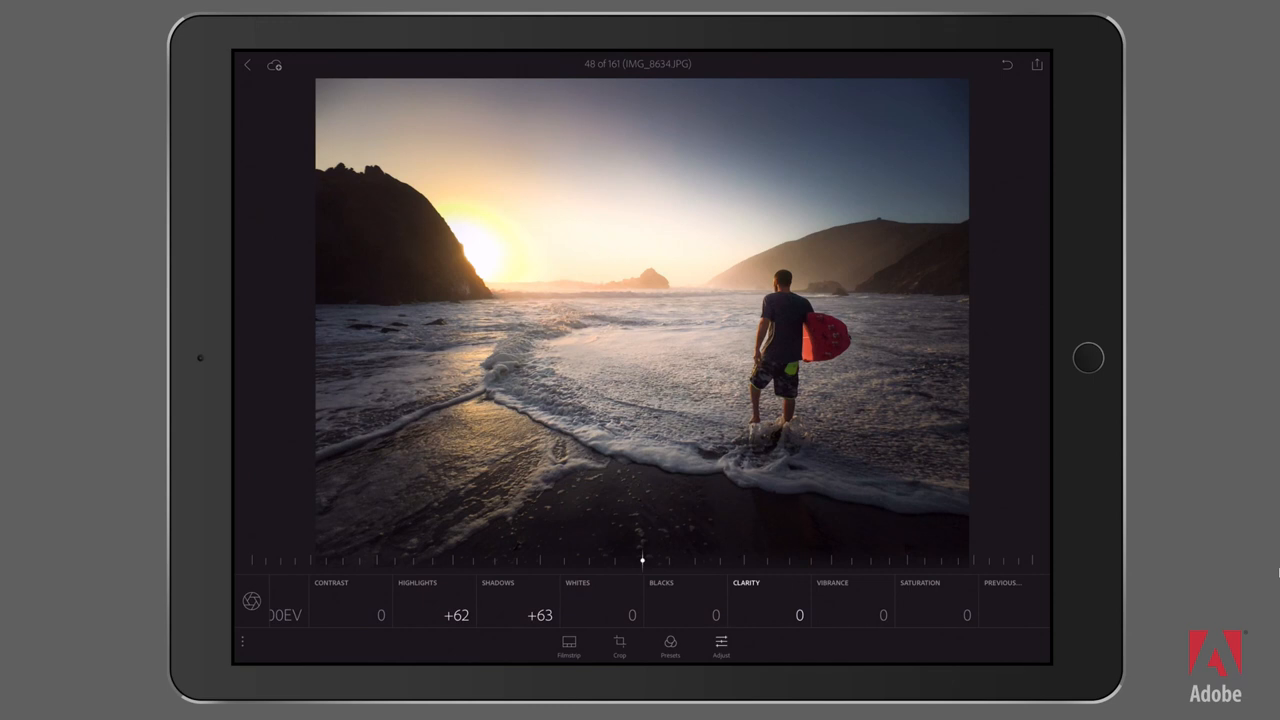
Test Clarity upward, then settle it at -12 to soften the photo.
left_click_drag(640, 560, 808, 560)
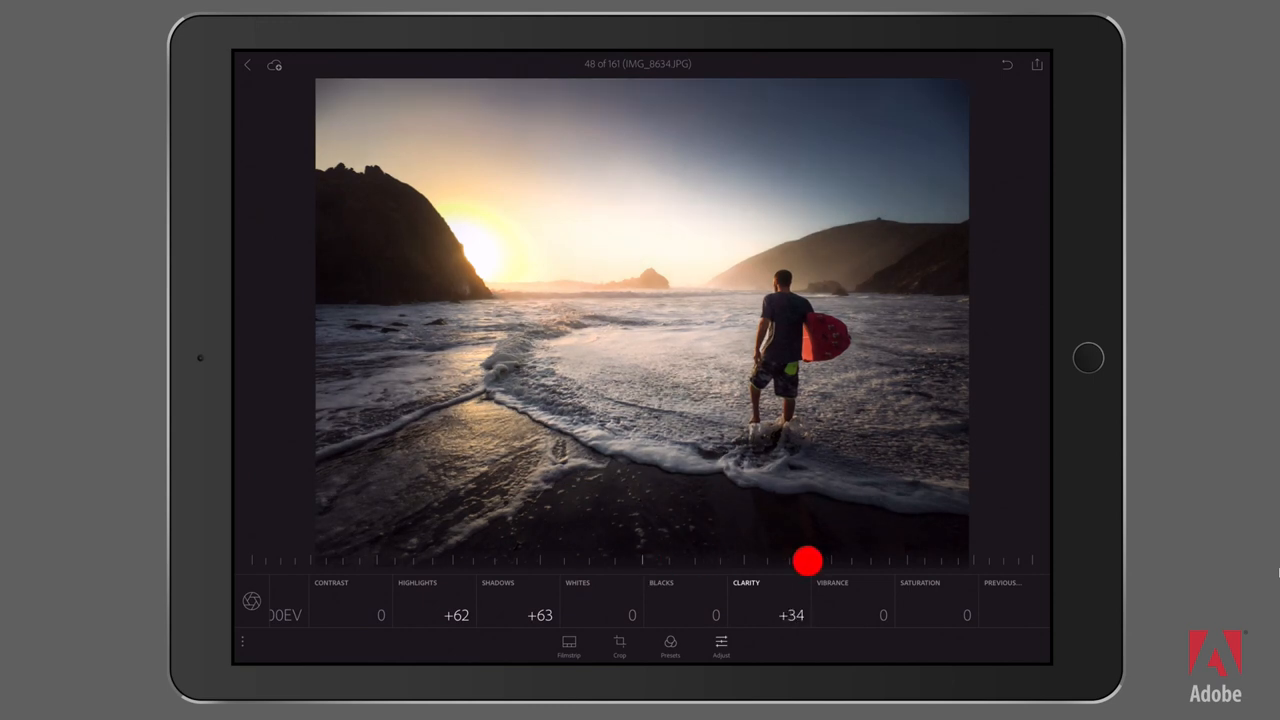
left_click_drag(808, 560, 642, 565)
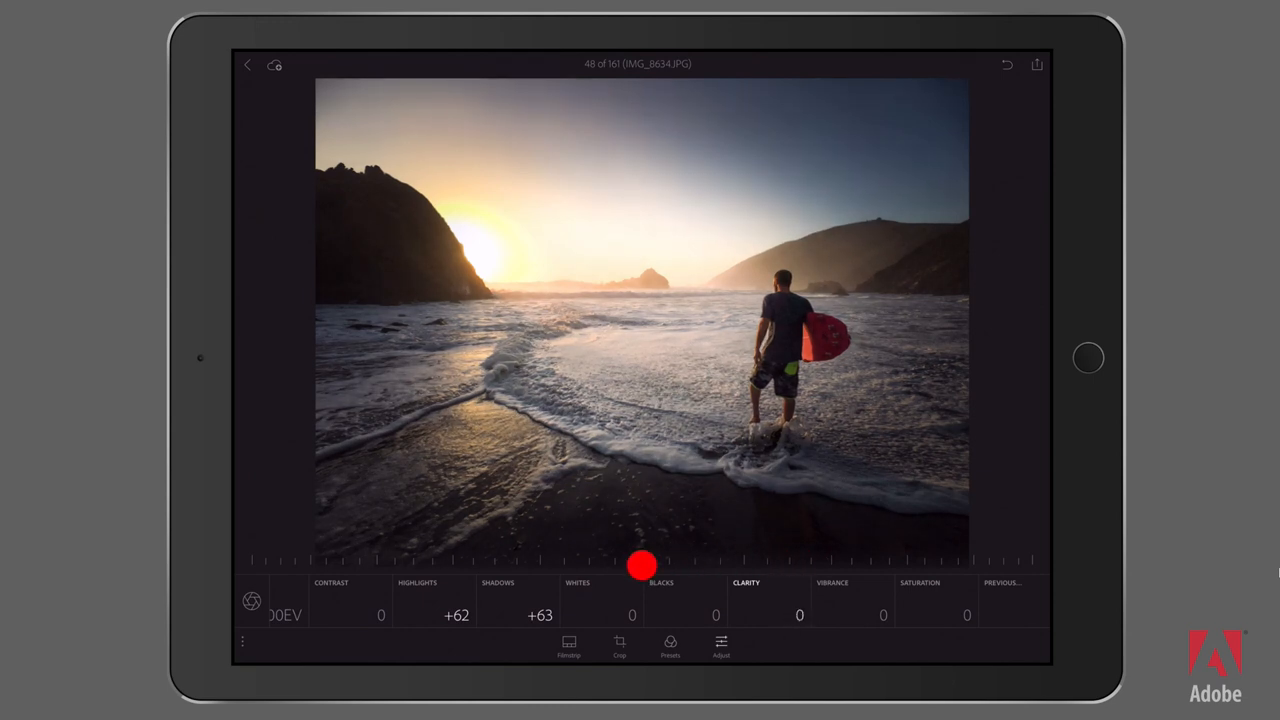
left_click_drag(642, 566, 585, 566)
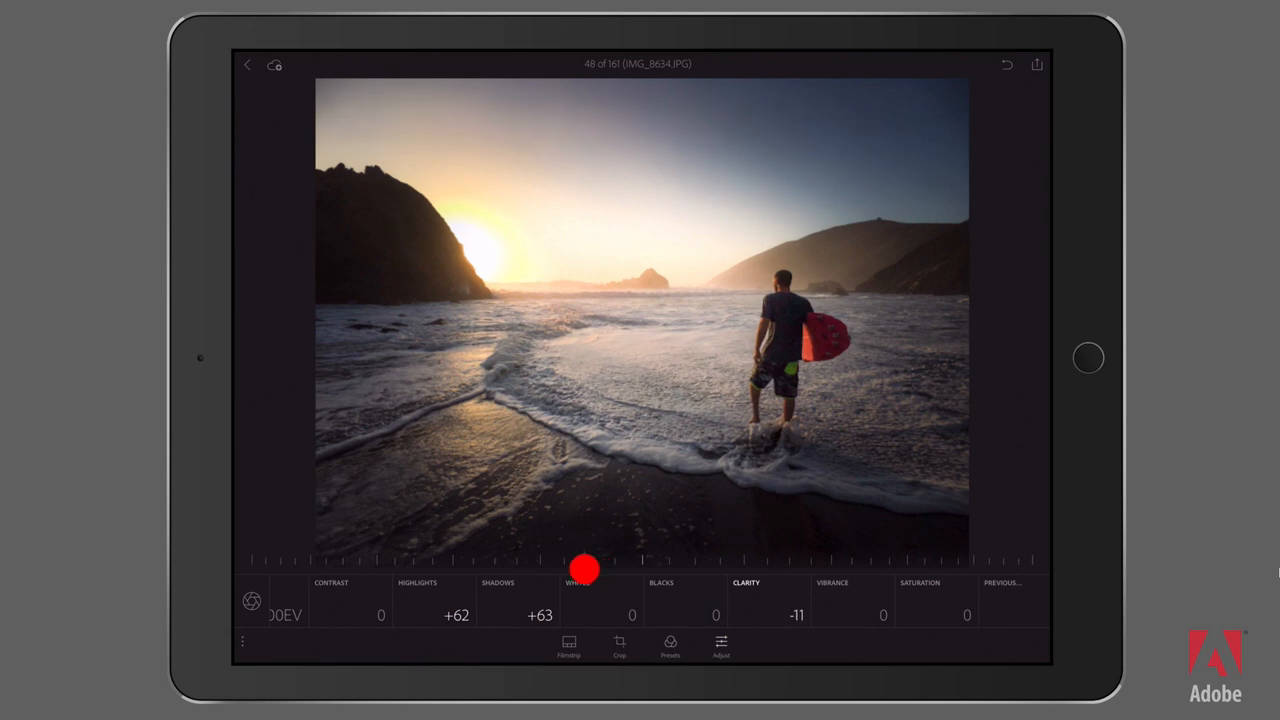
left_click_drag(585, 566, 572, 572)
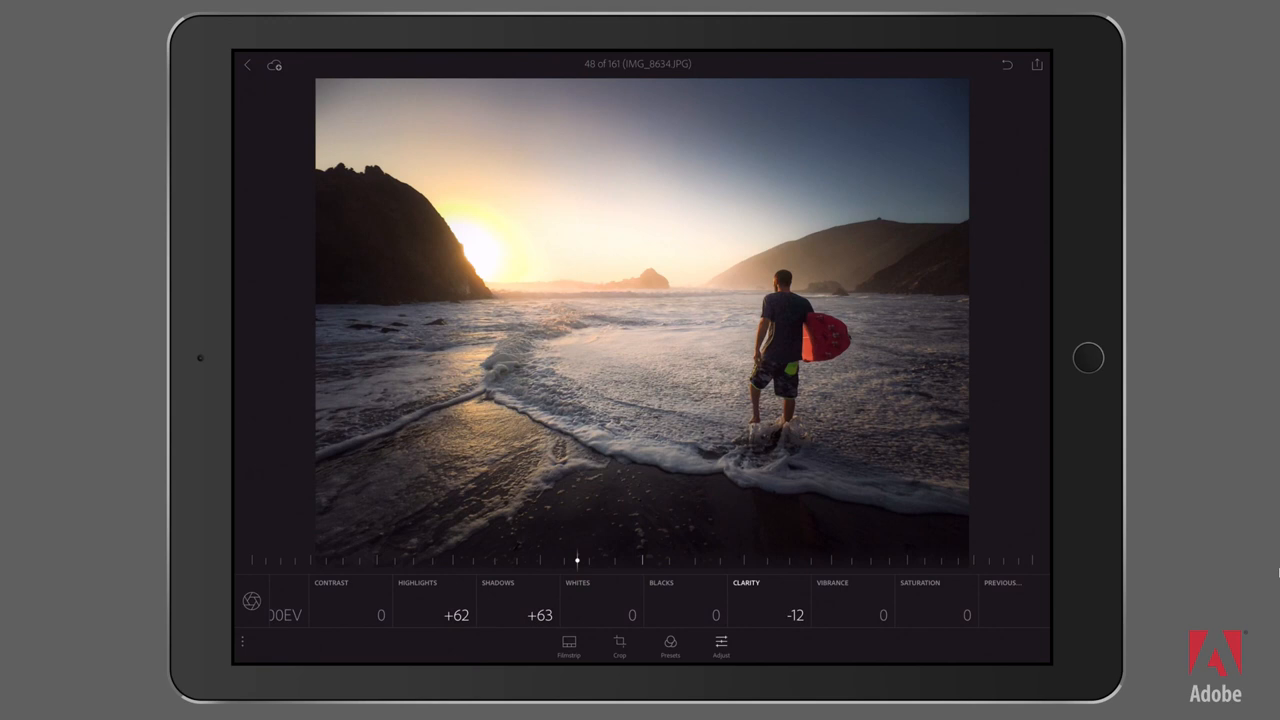
Raise Vibrance to +34 for richer sky and sunset colour.
left_click(832, 584)
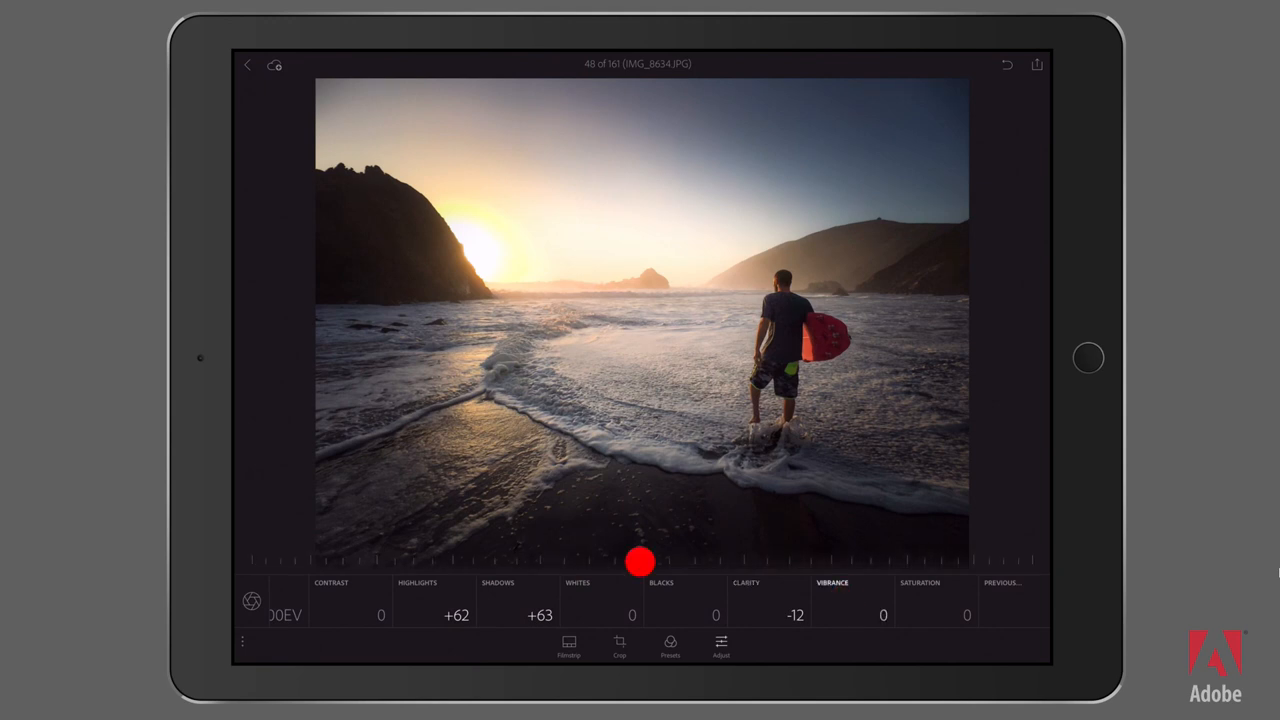
left_click_drag(640, 560, 803, 551)
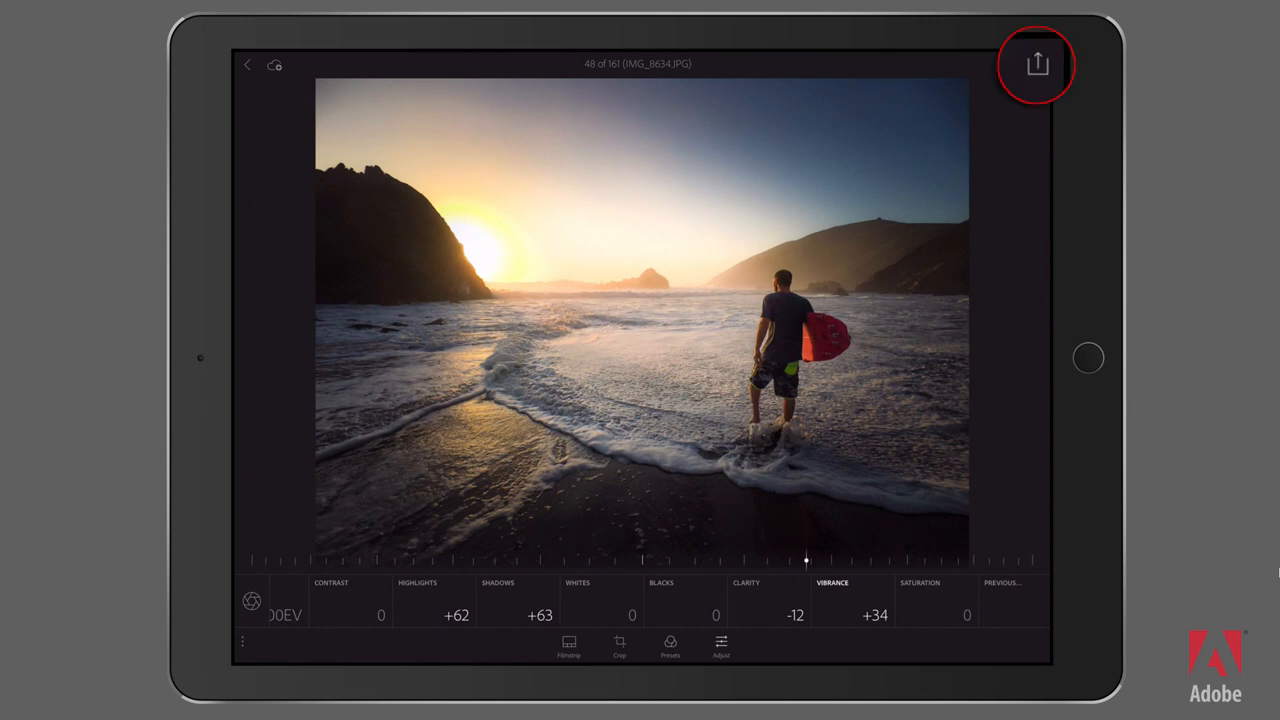
Send the edited photo via Edit In to Copy to Photoshop Mix.
left_click(1041, 65)
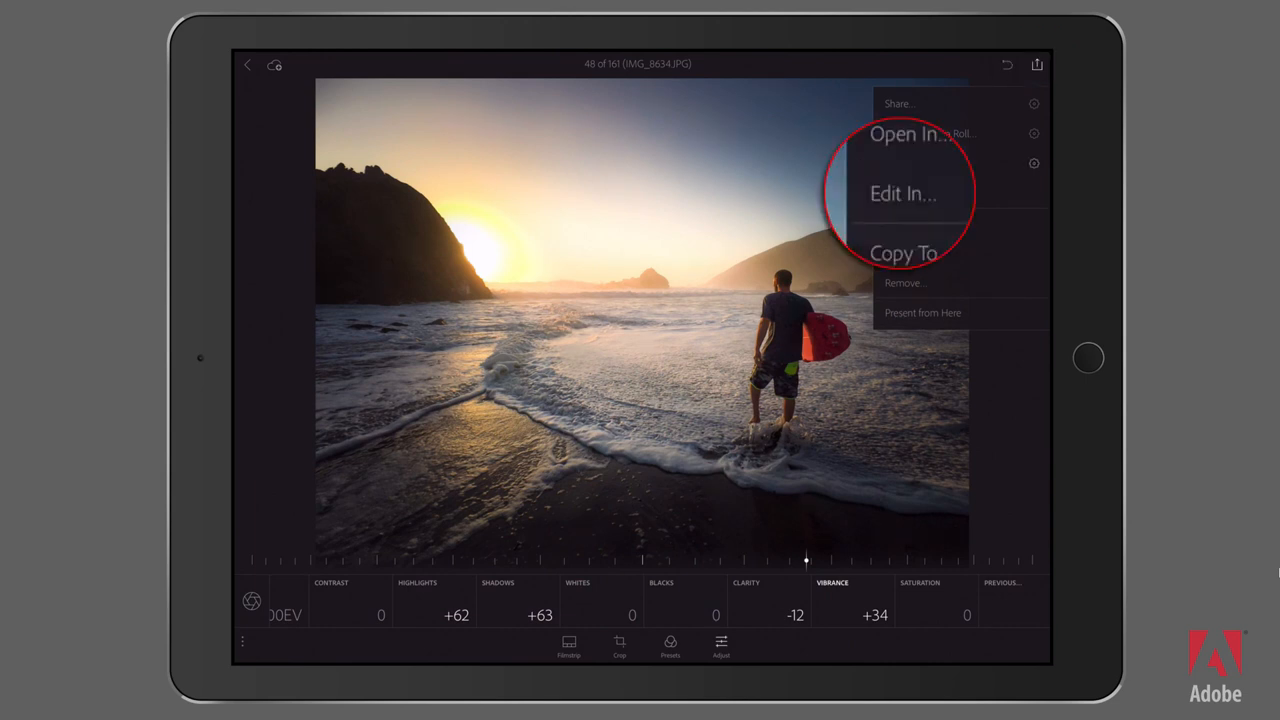
left_click(898, 104)
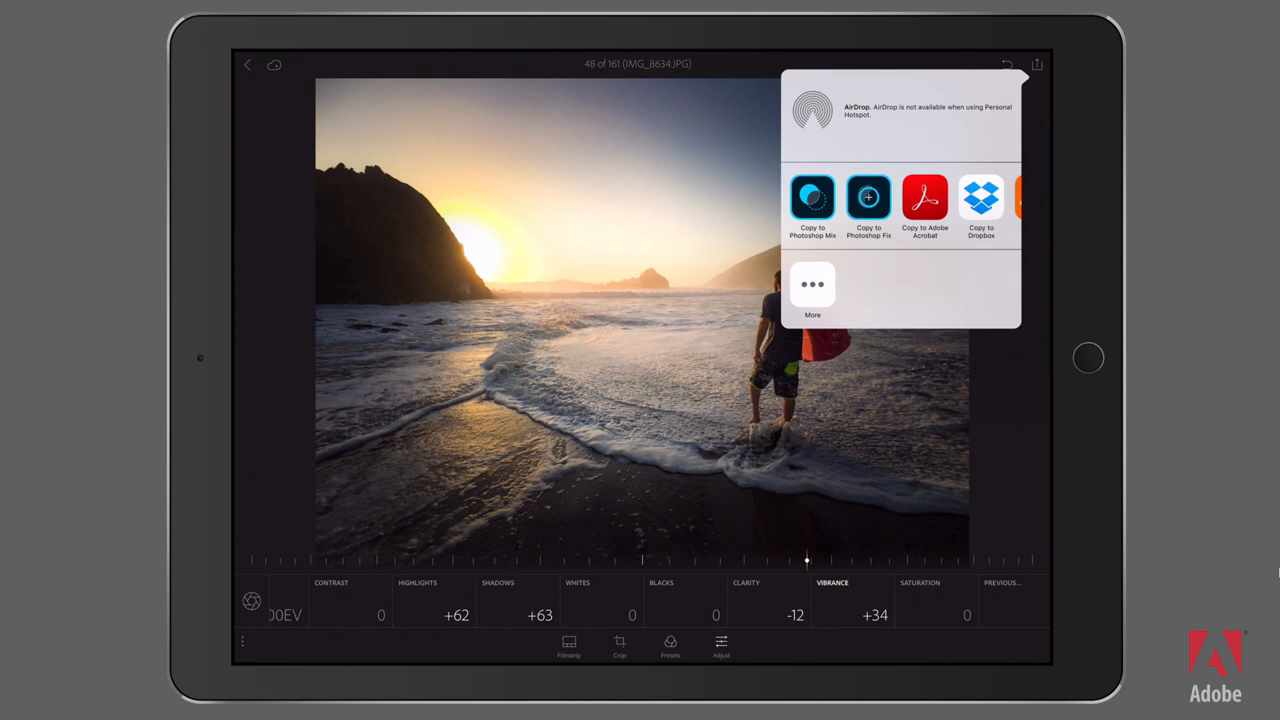
left_click(815, 196)
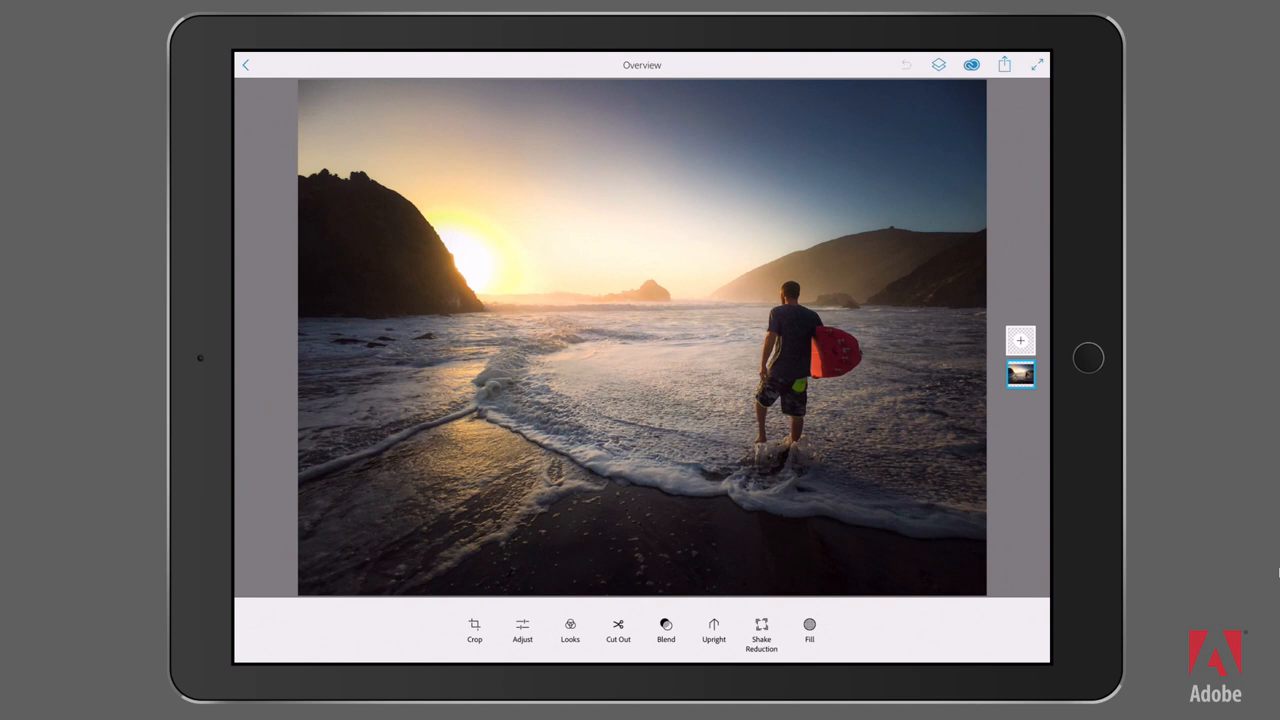
Duplicate the beach photo layer and select the top copy.
left_click(1017, 376)
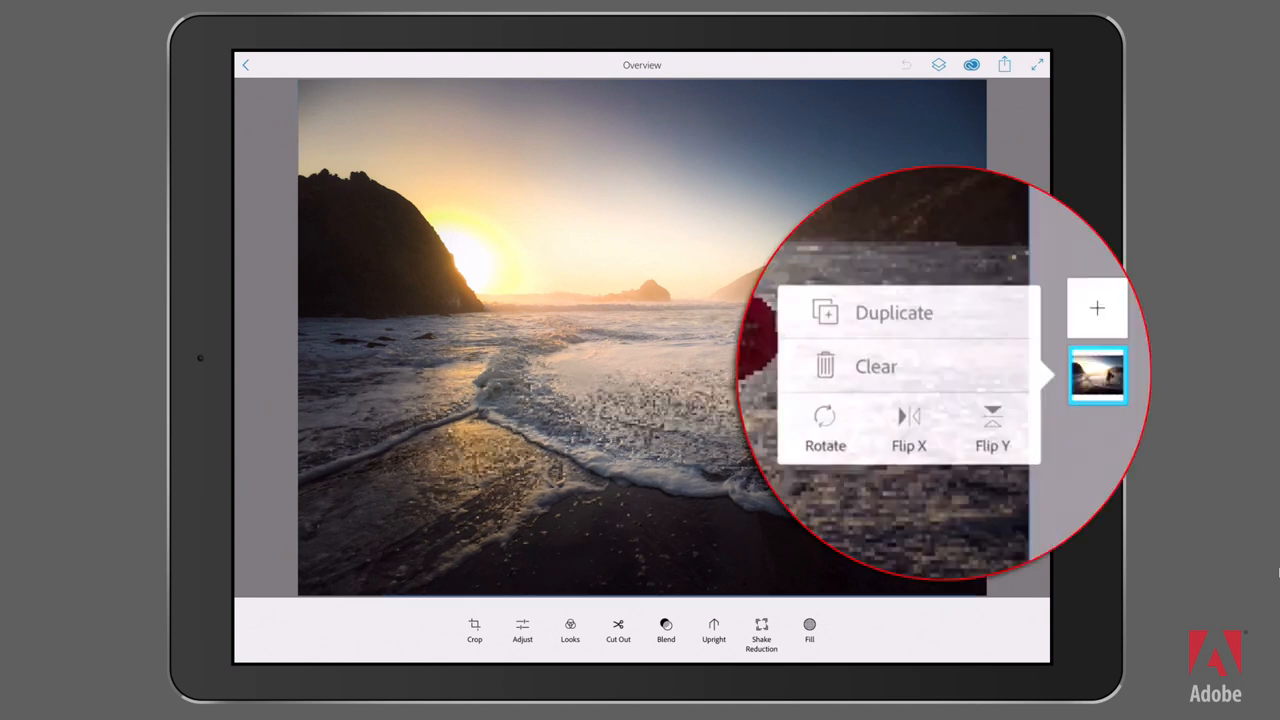
left_click(884, 312)
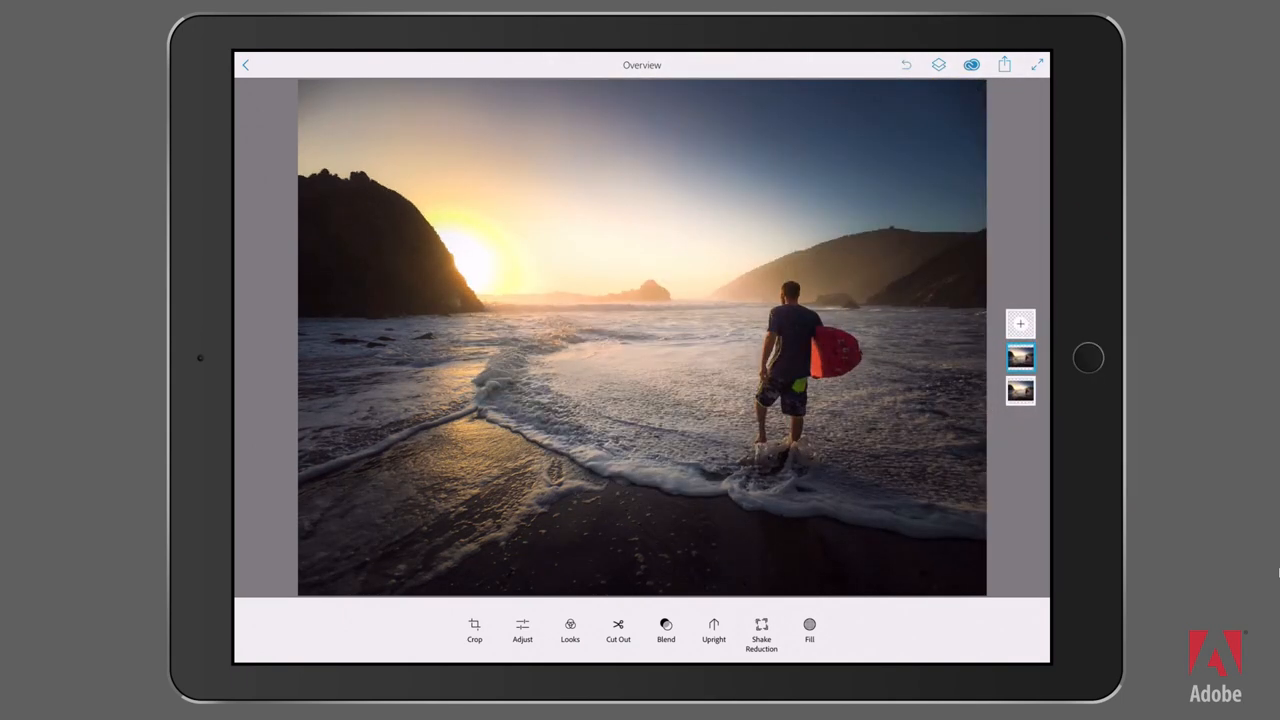
left_click(568, 632)
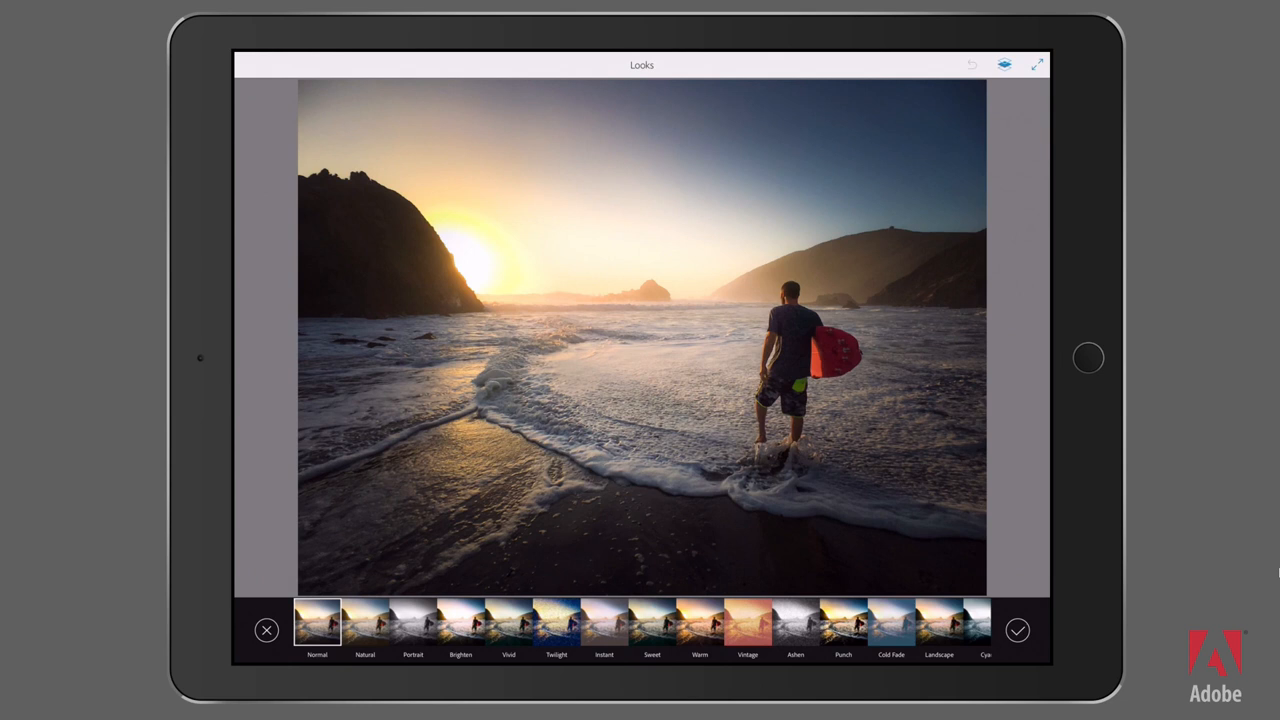
Apply the Brighten look to the top photo layer.
left_click(460, 637)
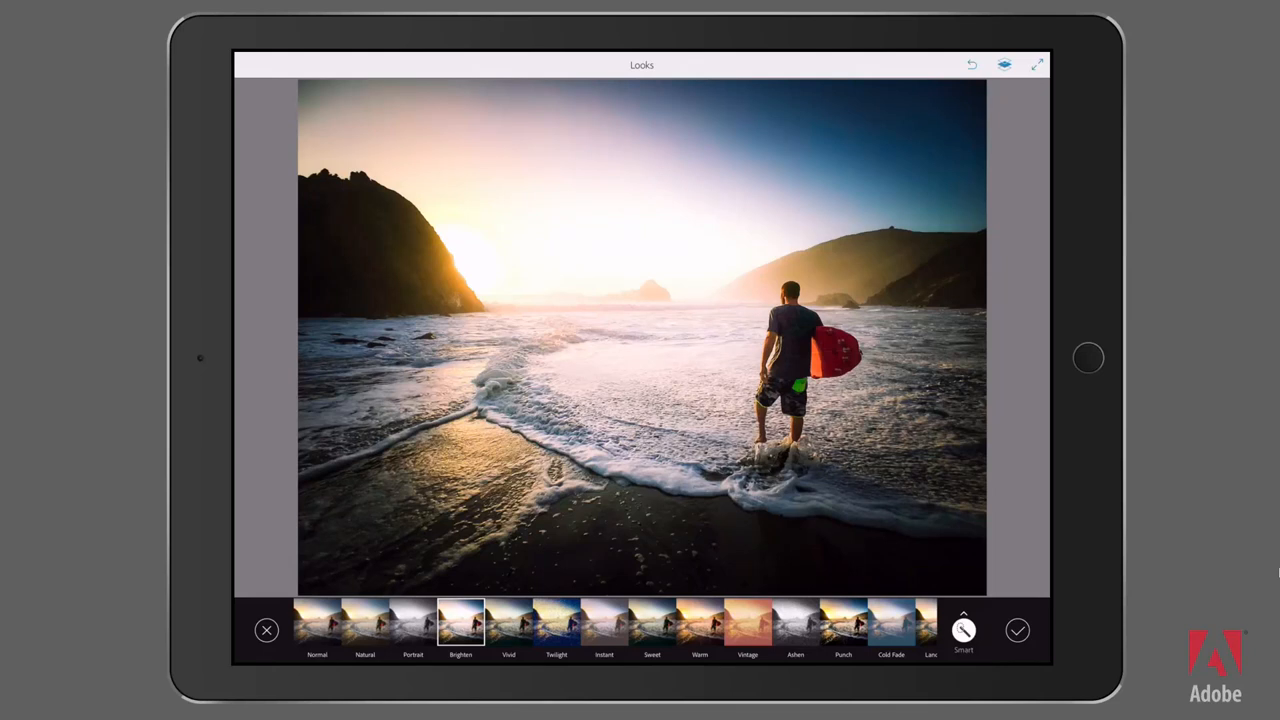
left_click(1017, 630)
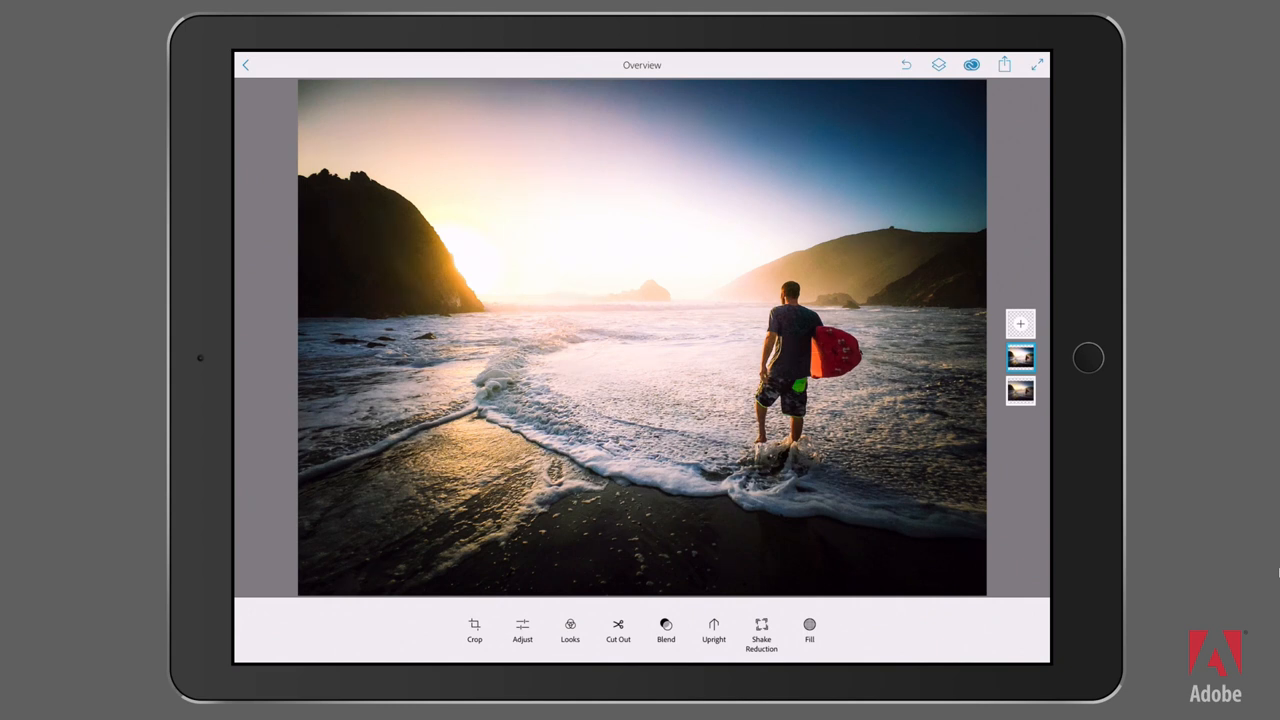
Start a Cut Out on the top layer using the Basic brush.
left_click(618, 631)
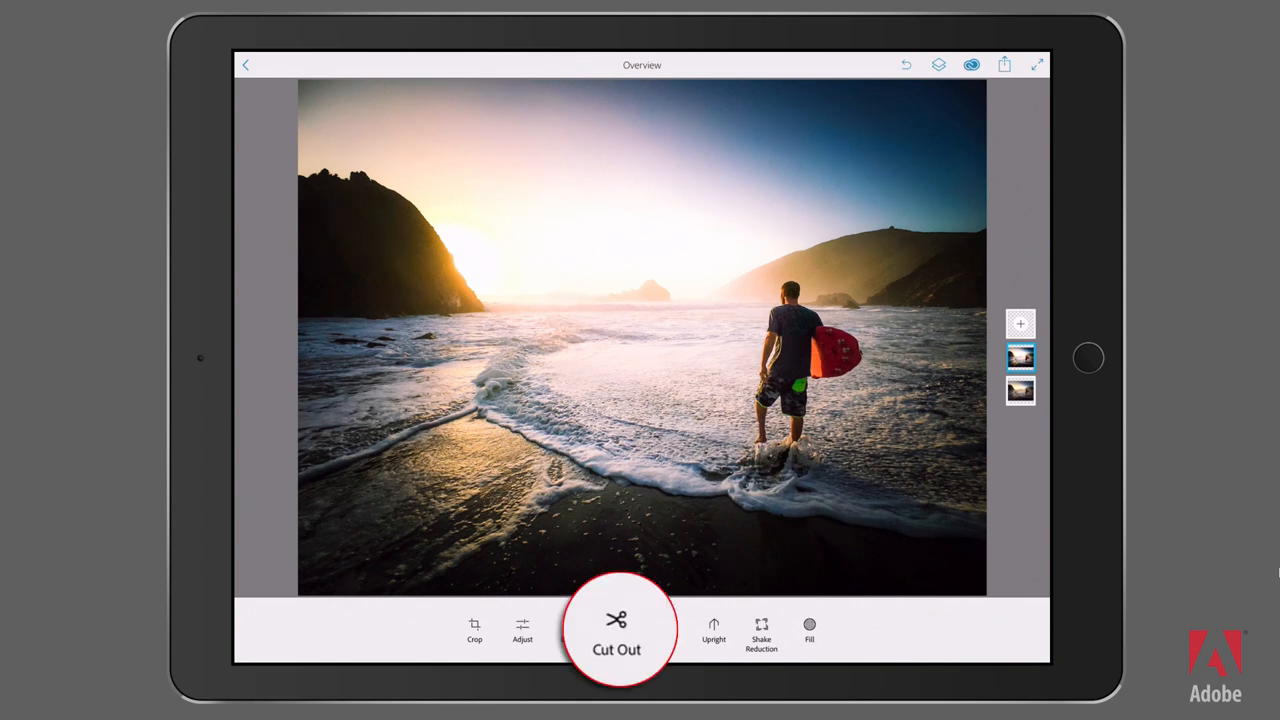
left_click(616, 627)
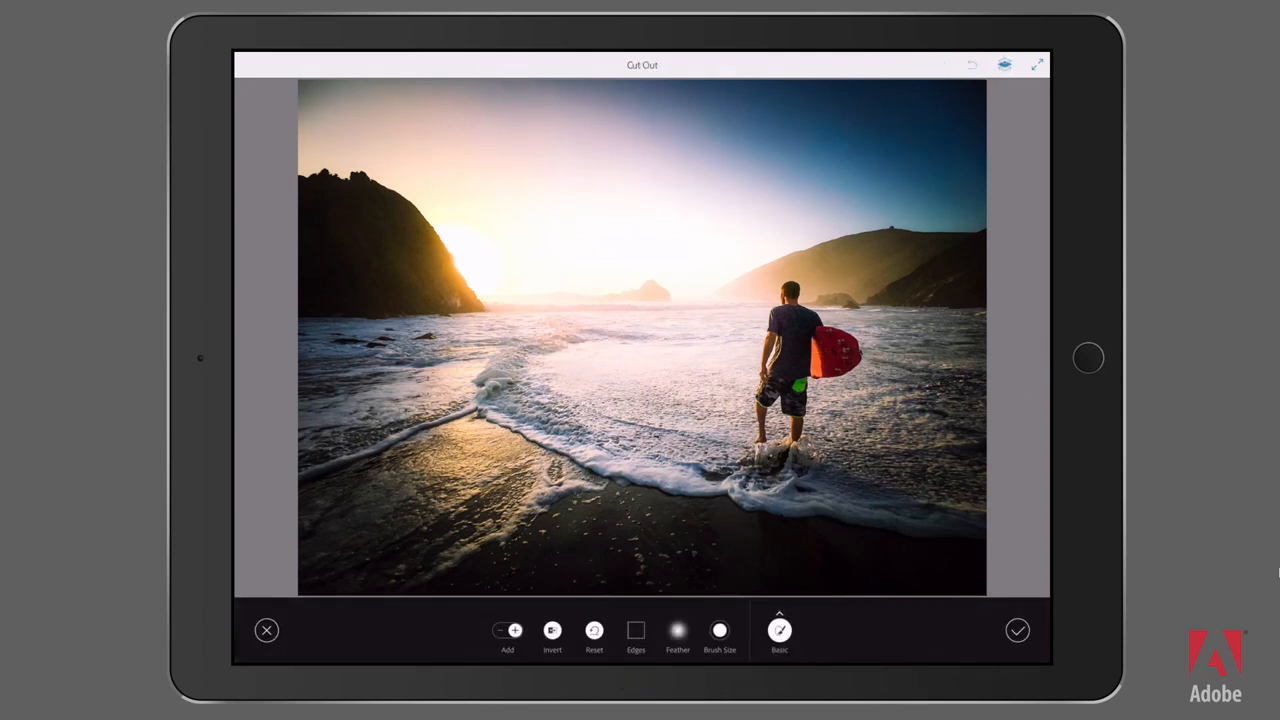
left_click(778, 632)
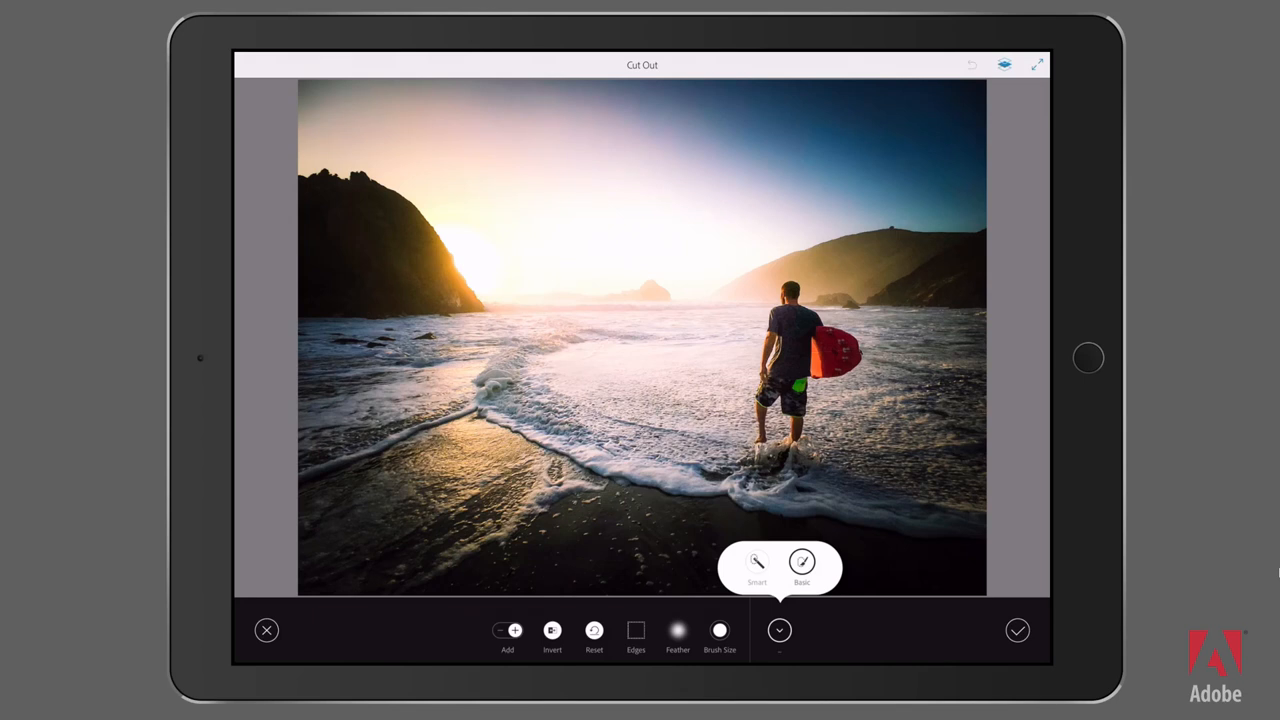
left_click(801, 564)
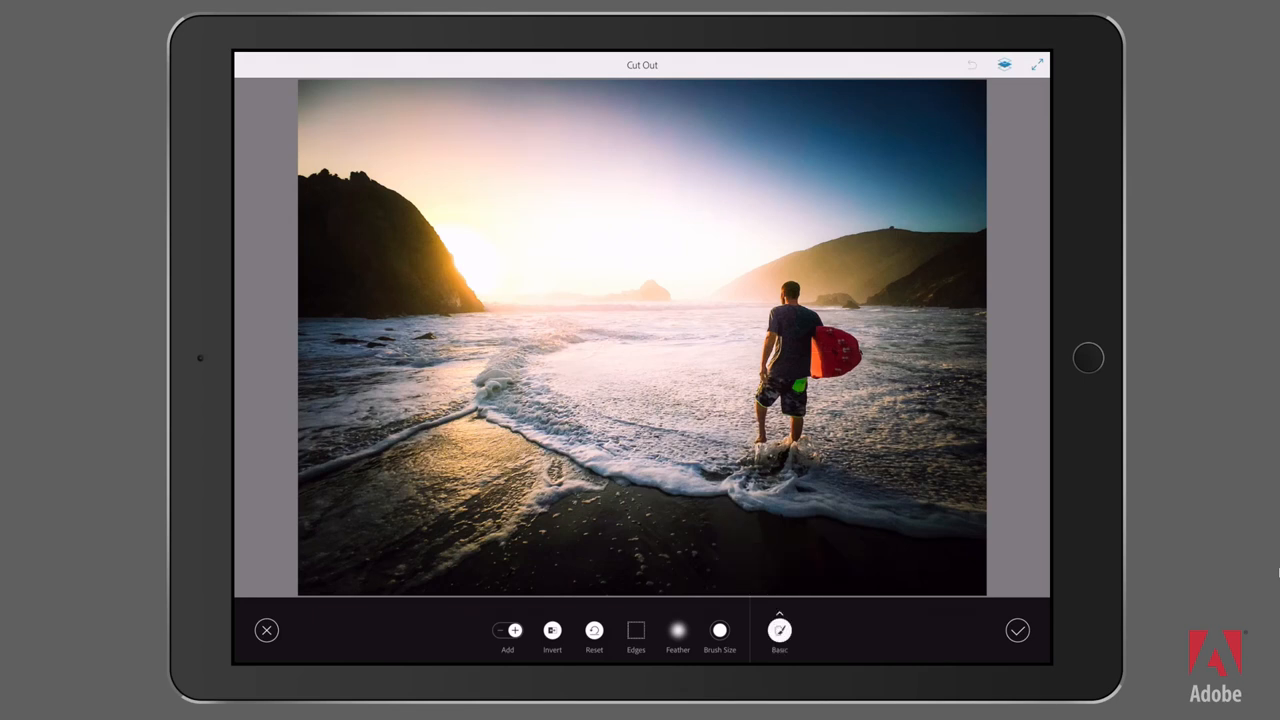
Paint the sun and horizon oval in Add mode, then show the layers beneath.
left_click(504, 630)
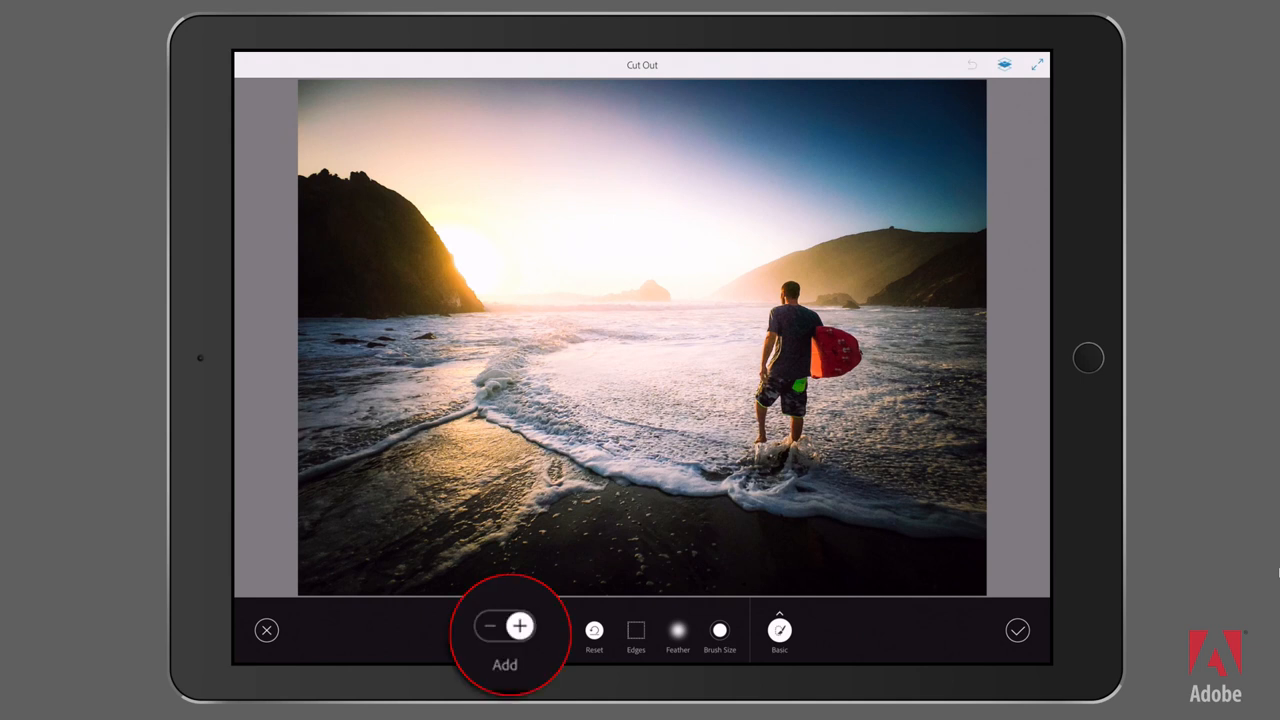
left_click(528, 623)
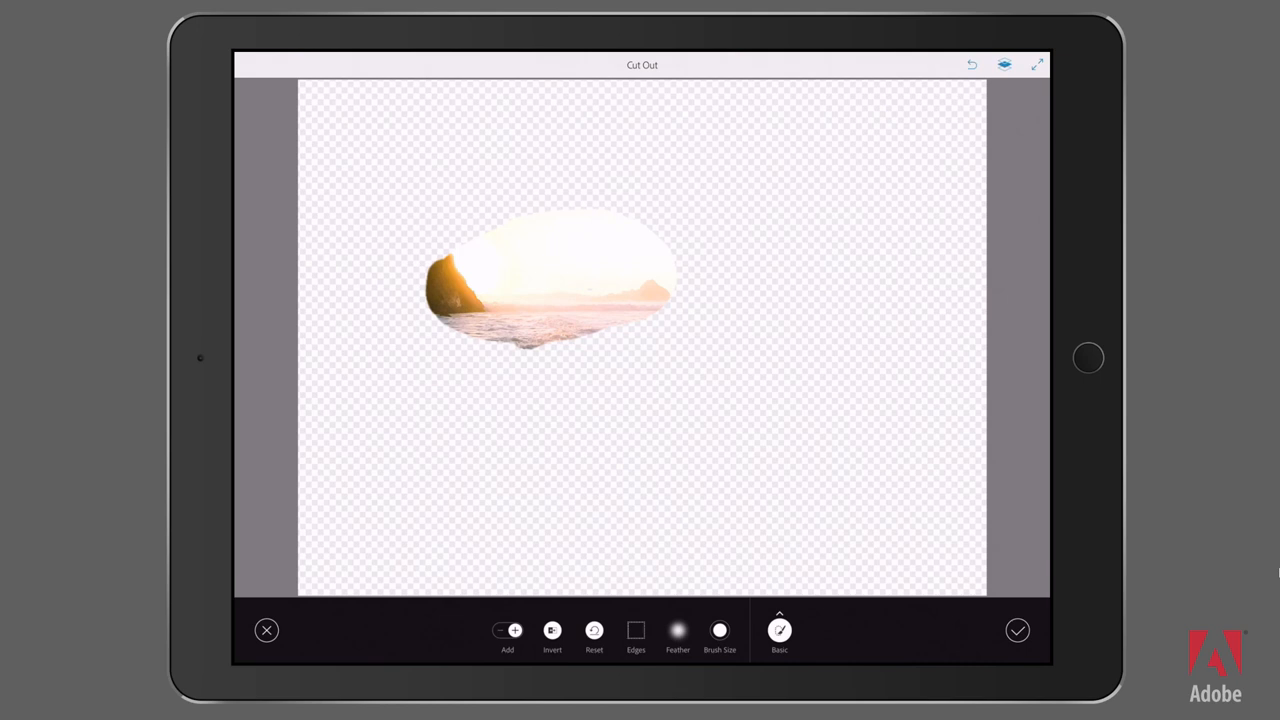
left_click(1006, 65)
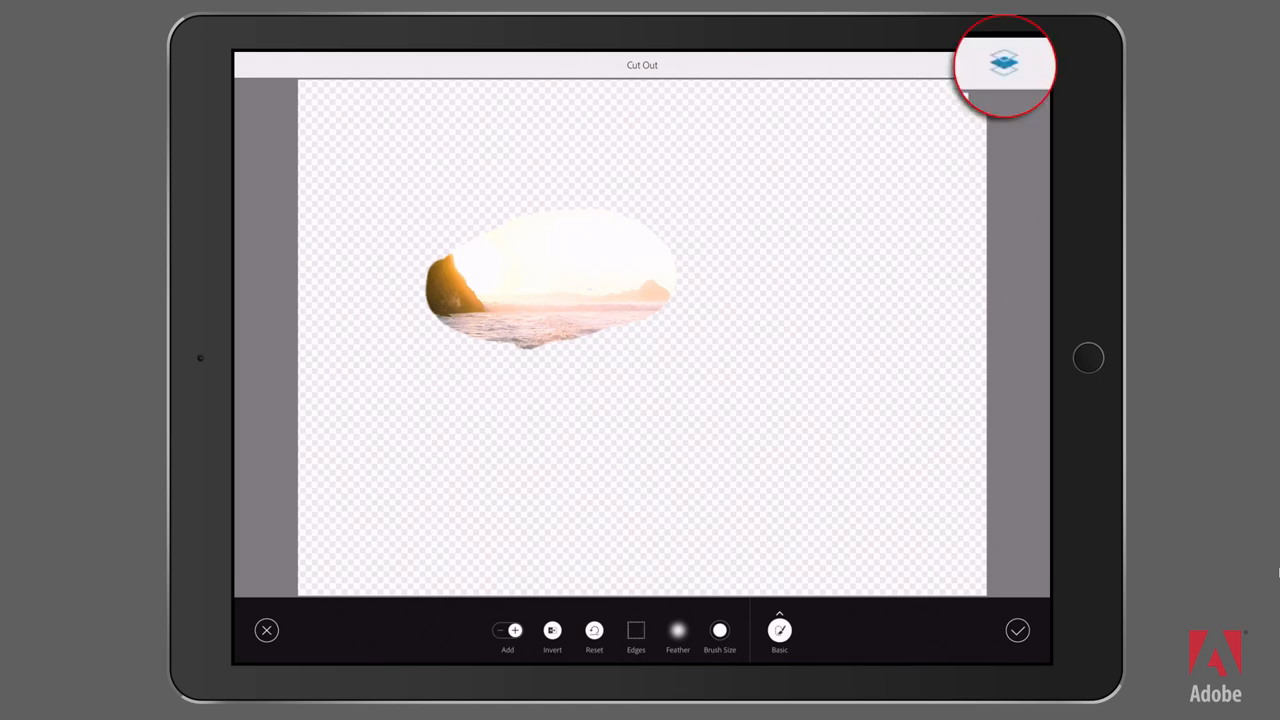
left_click(1000, 64)
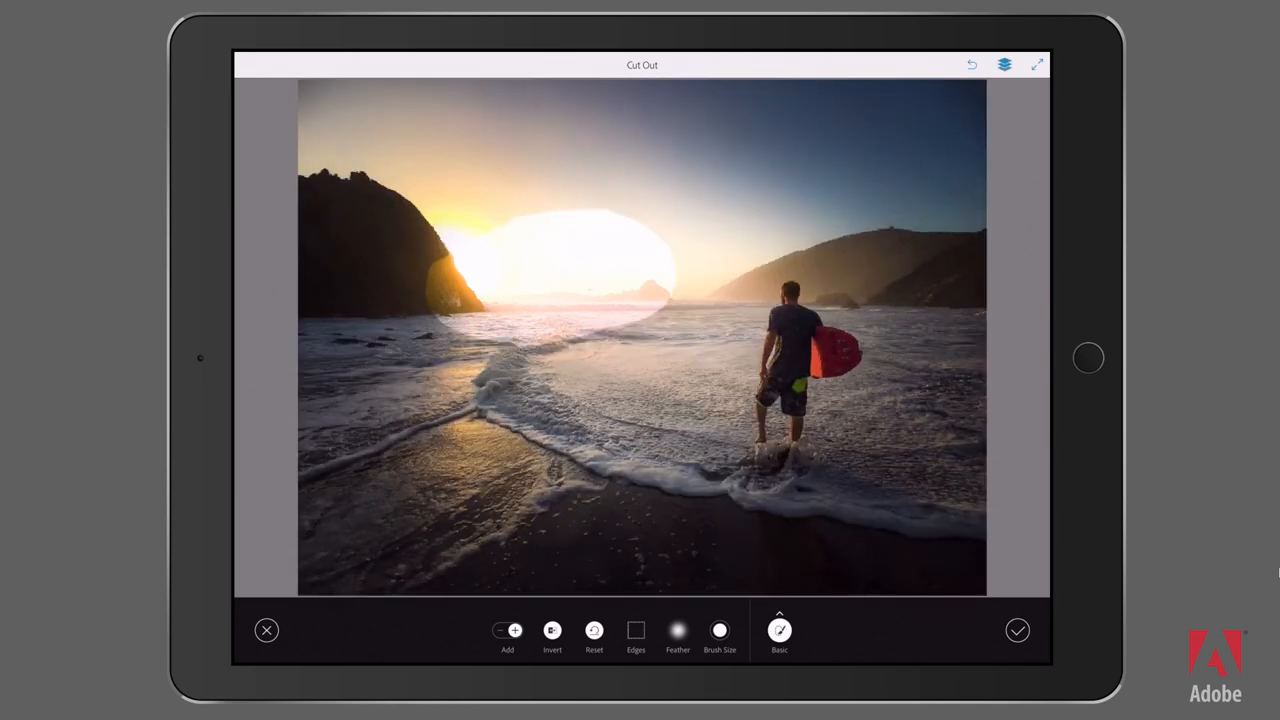
Feather the glow cutout's edges to around 51.
left_click(675, 630)
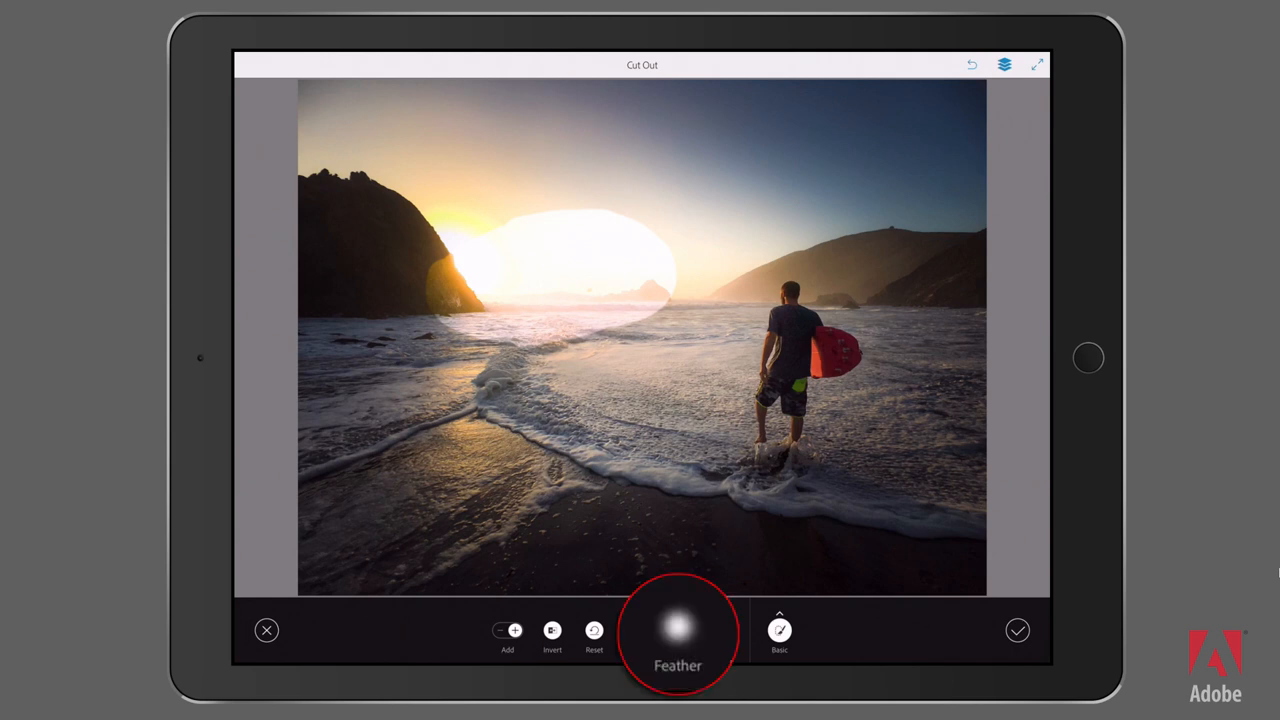
left_click(681, 637)
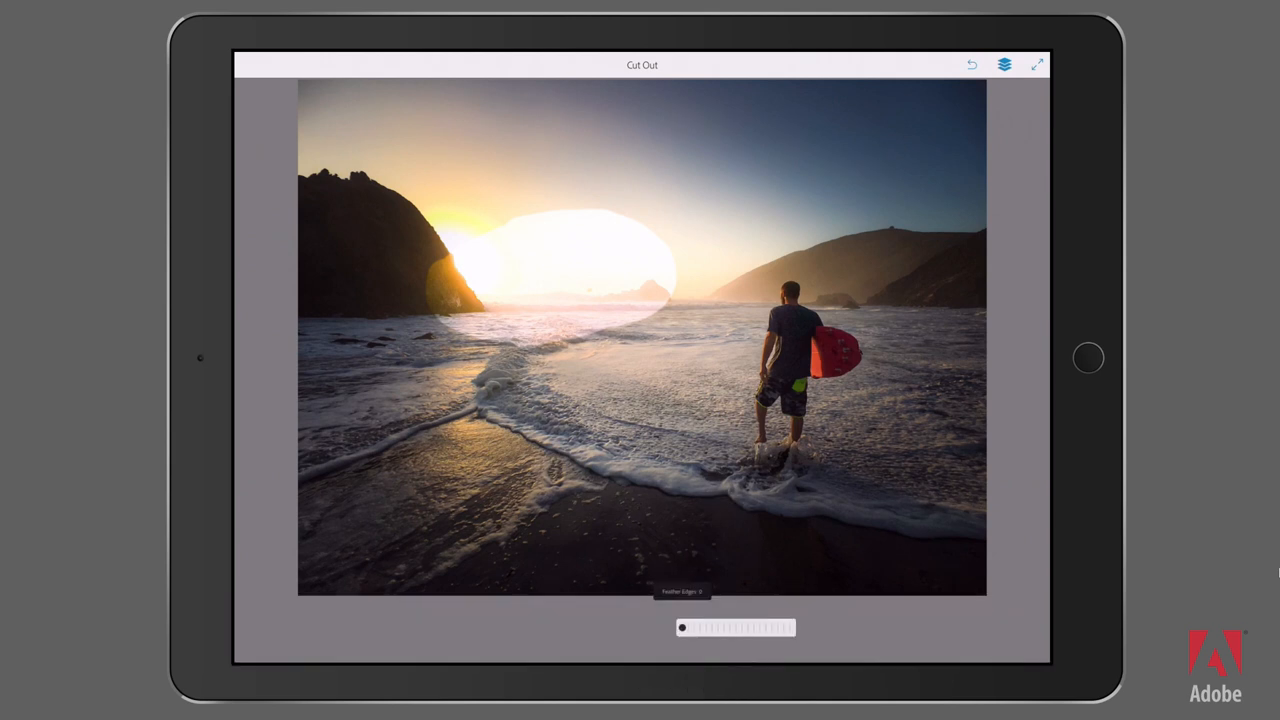
left_click_drag(682, 627, 747, 627)
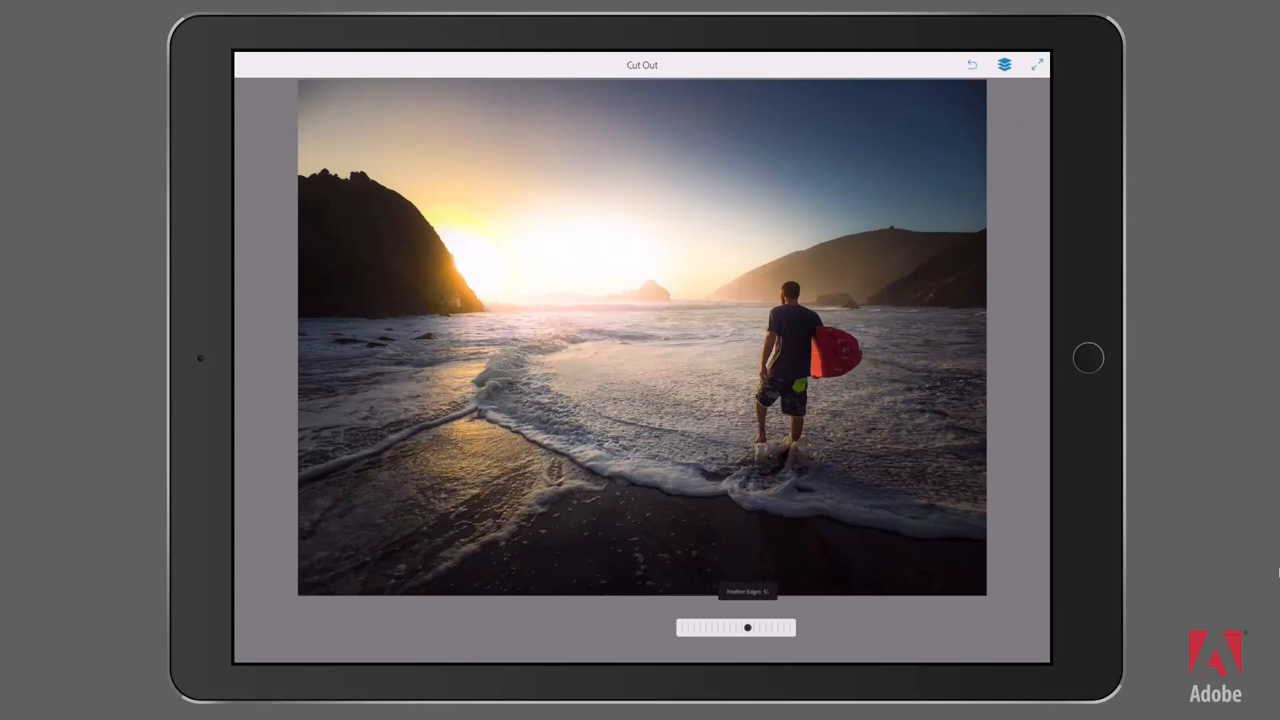
left_click_drag(747, 627, 789, 627)
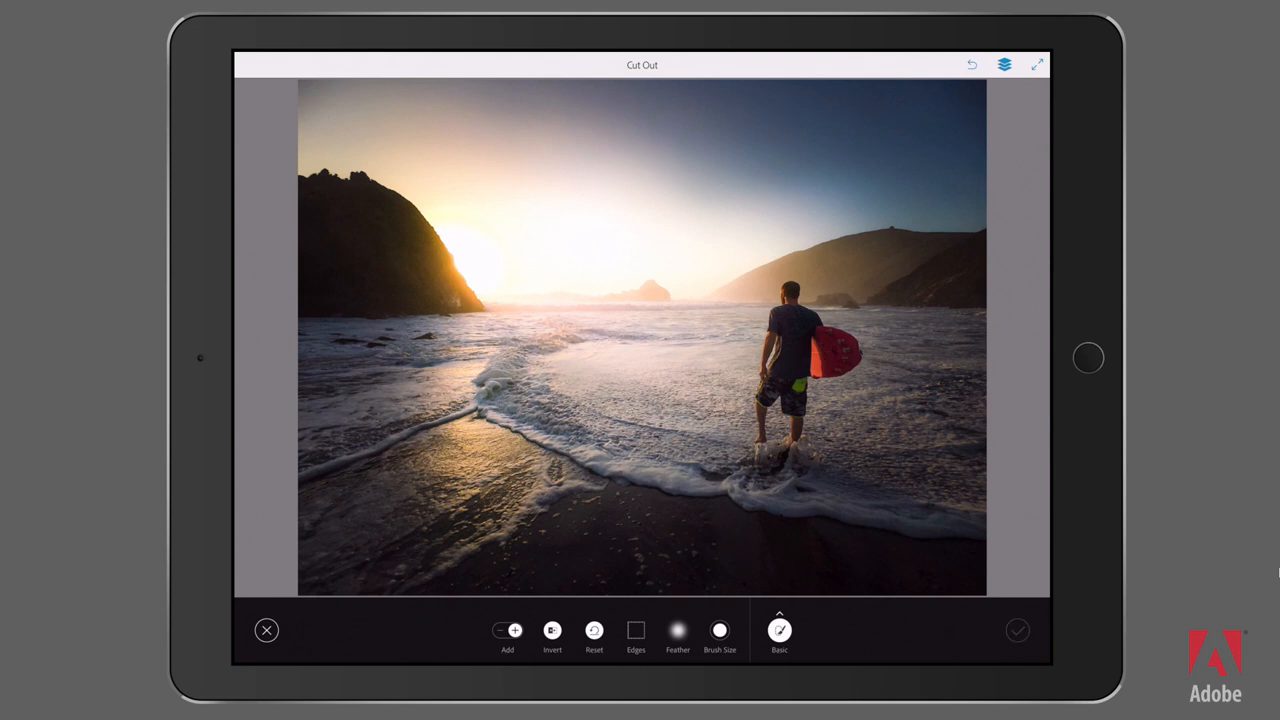
Apply the feathered sun-glow cutout.
left_click(1018, 630)
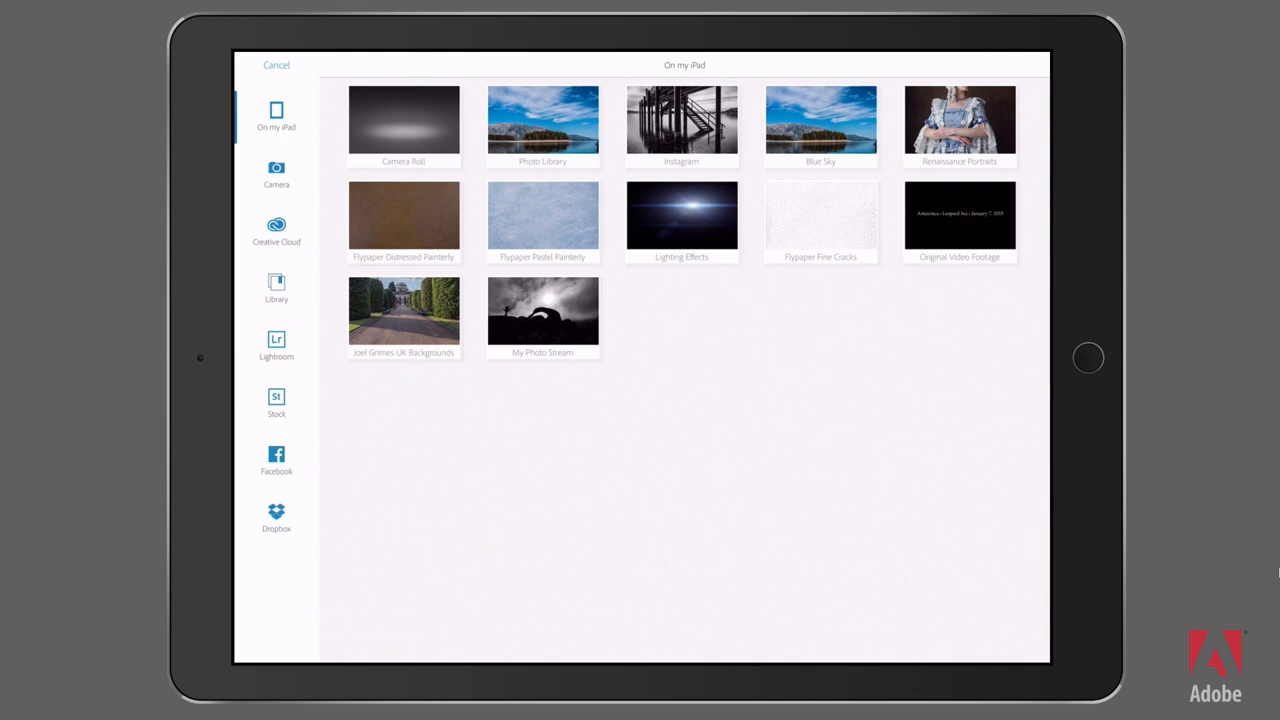
Search Adobe Stock for 'lens' and browse the lens flare results.
left_click(276, 400)
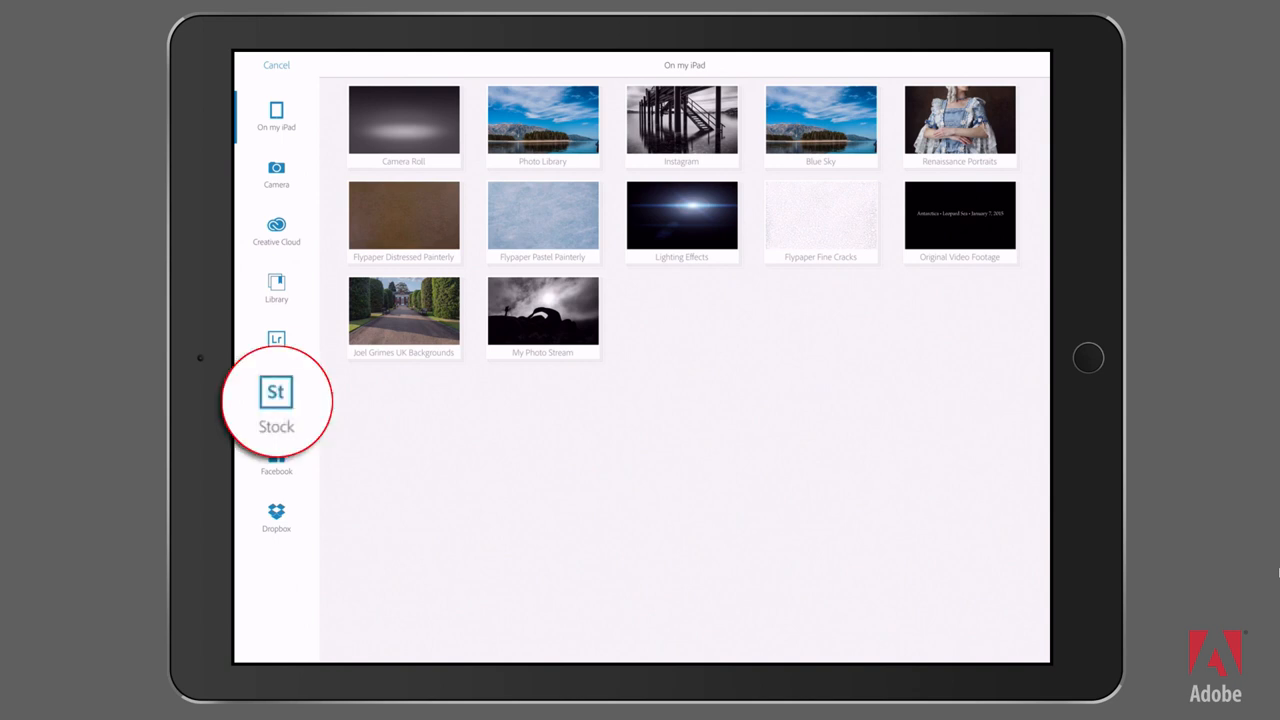
left_click(276, 400)
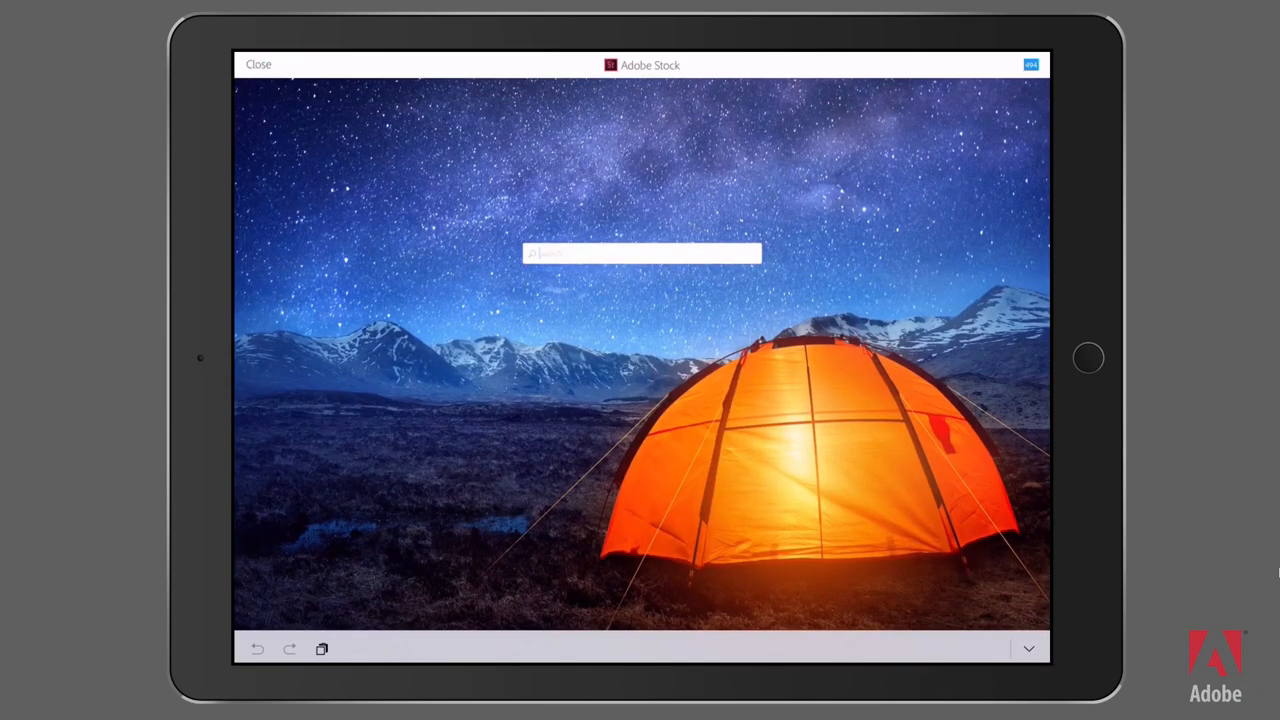
type("lens")
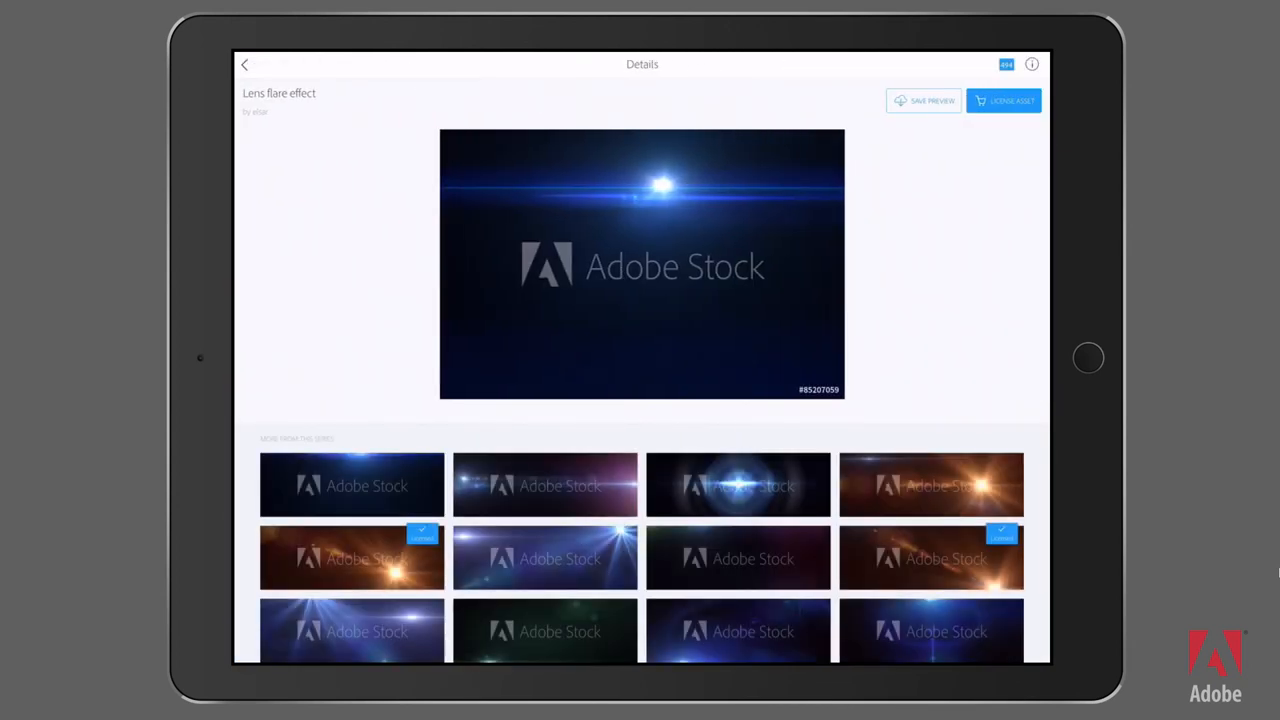
scroll("down", 3)
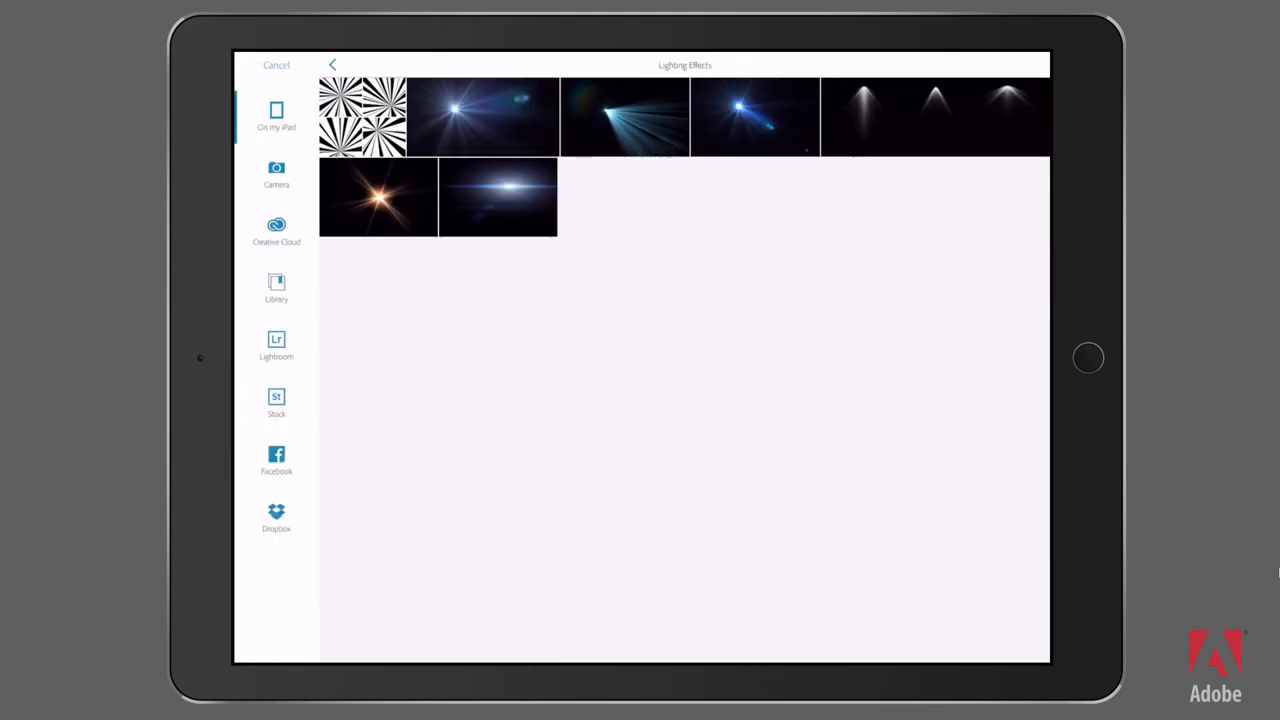
Add the blue starburst flare image as a new tilted layer over the beach photo.
left_click(757, 114)
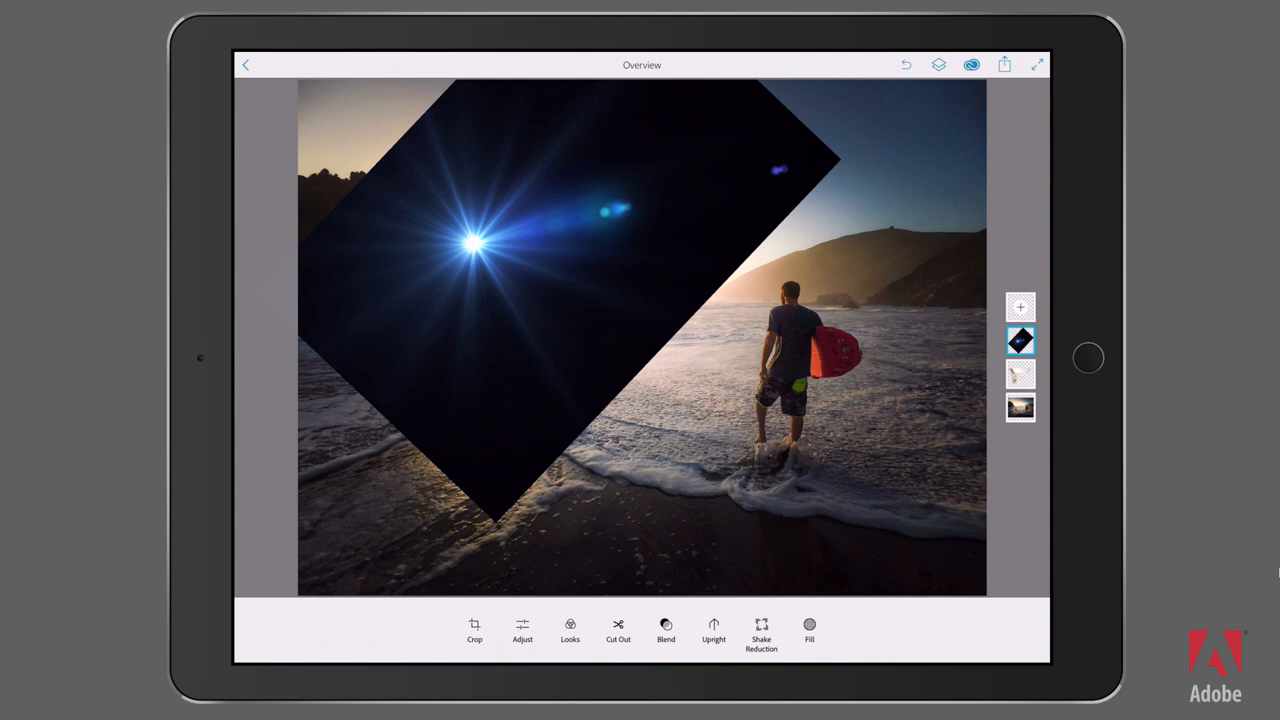
left_click(664, 624)
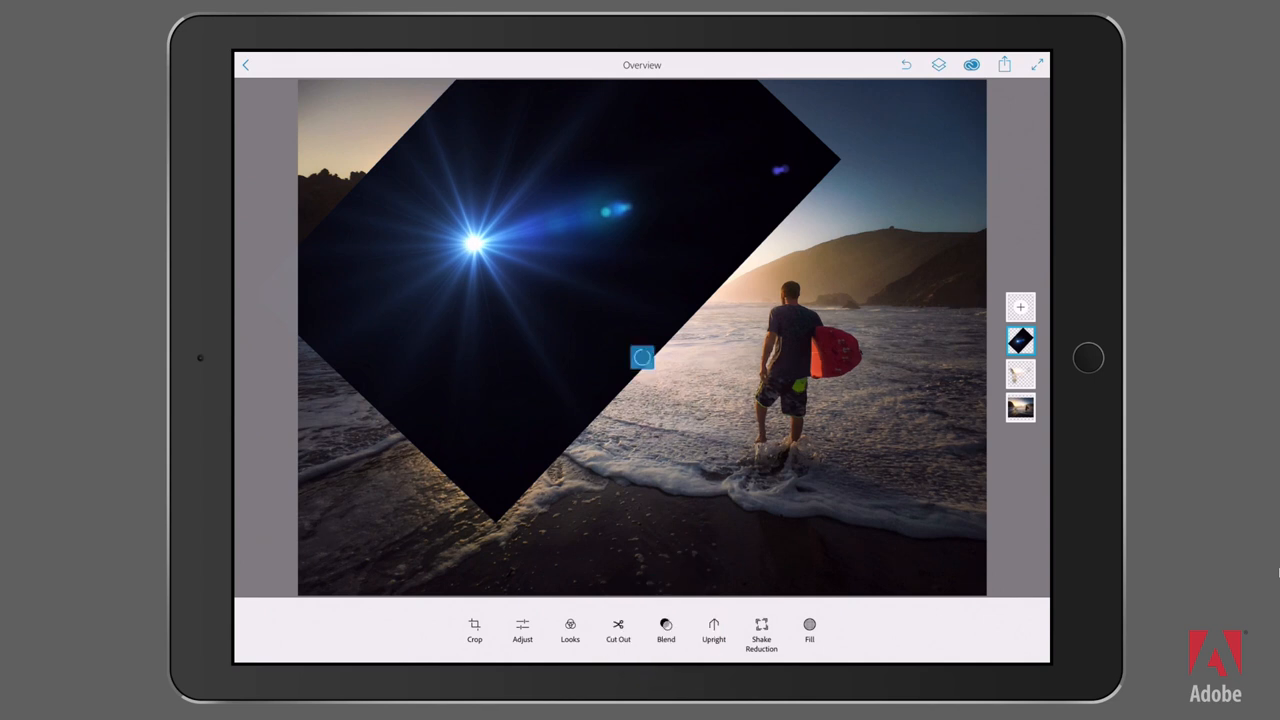
Choose a blend mode for the flare layer in Blend options.
left_click(665, 627)
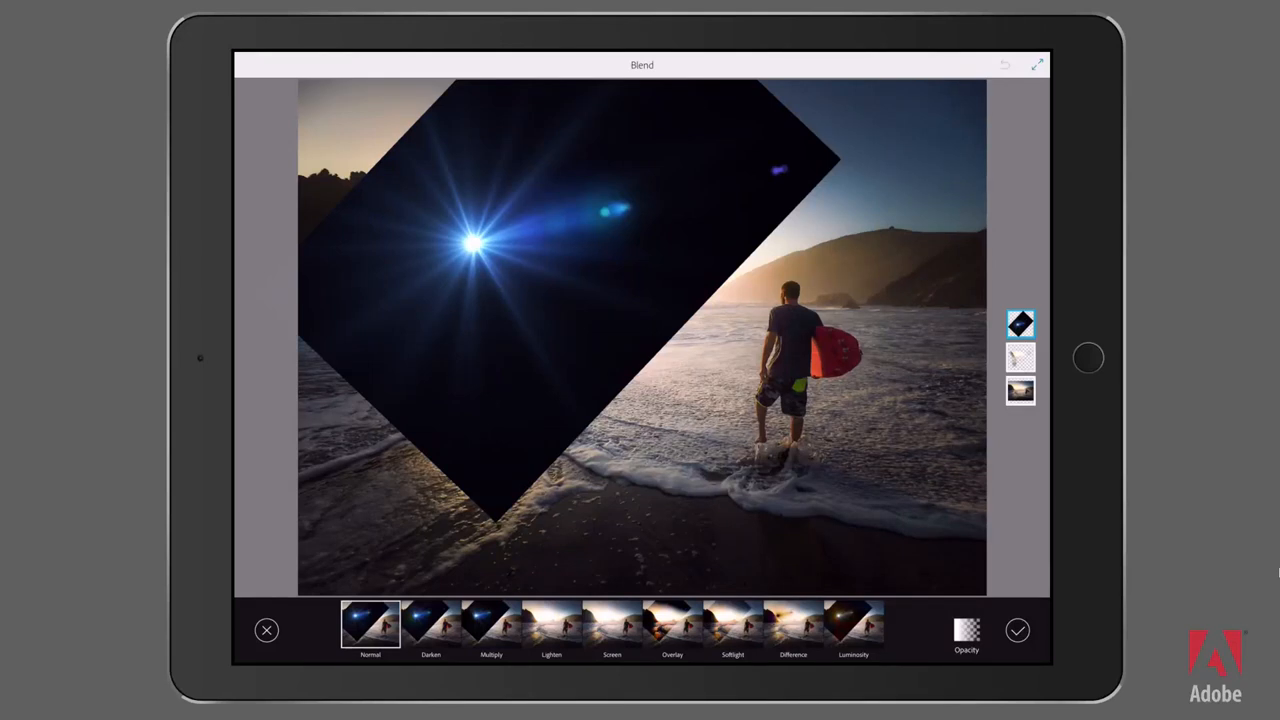
left_click(611, 627)
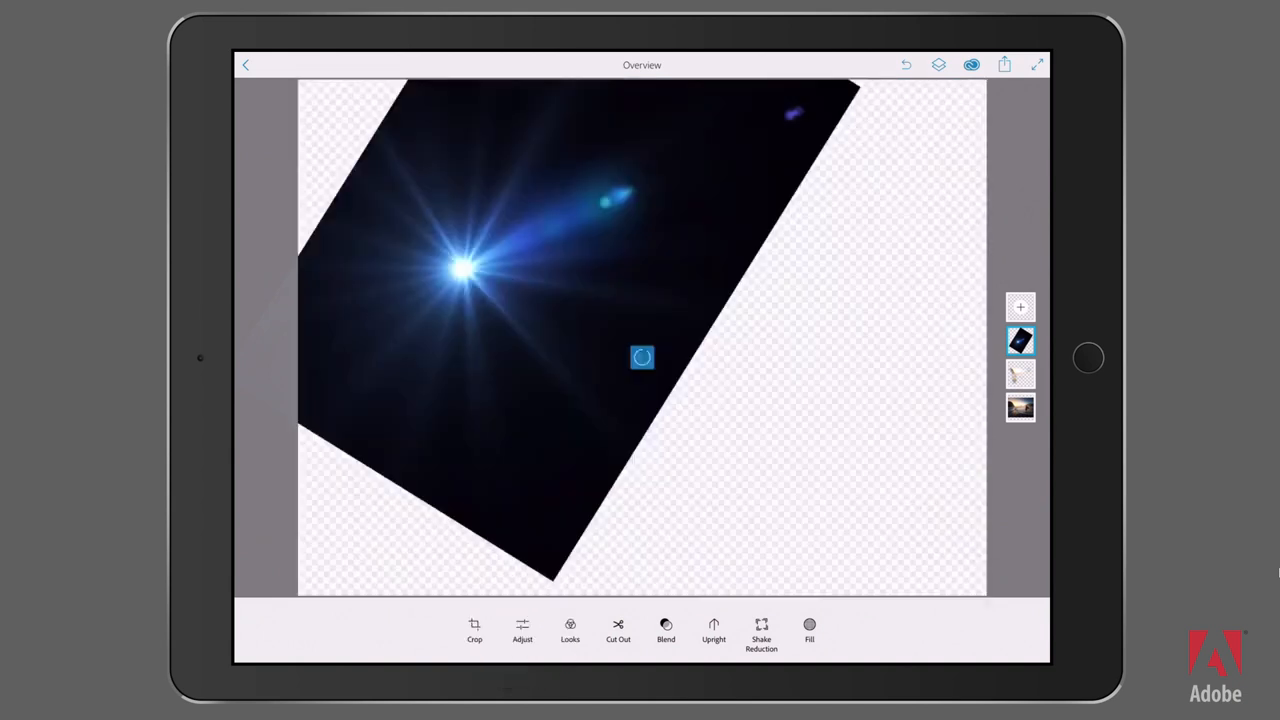
Raise the flare layer's contrast in two slider drags under Adjust.
left_click(522, 630)
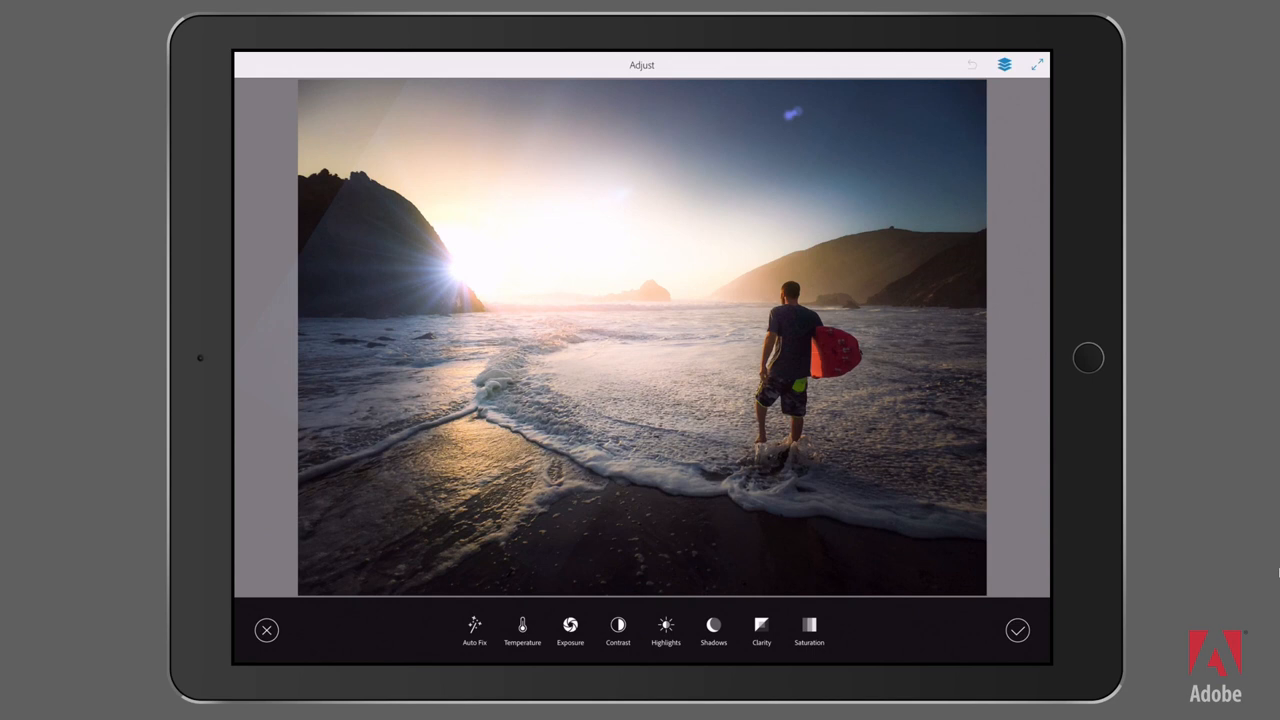
left_click(618, 623)
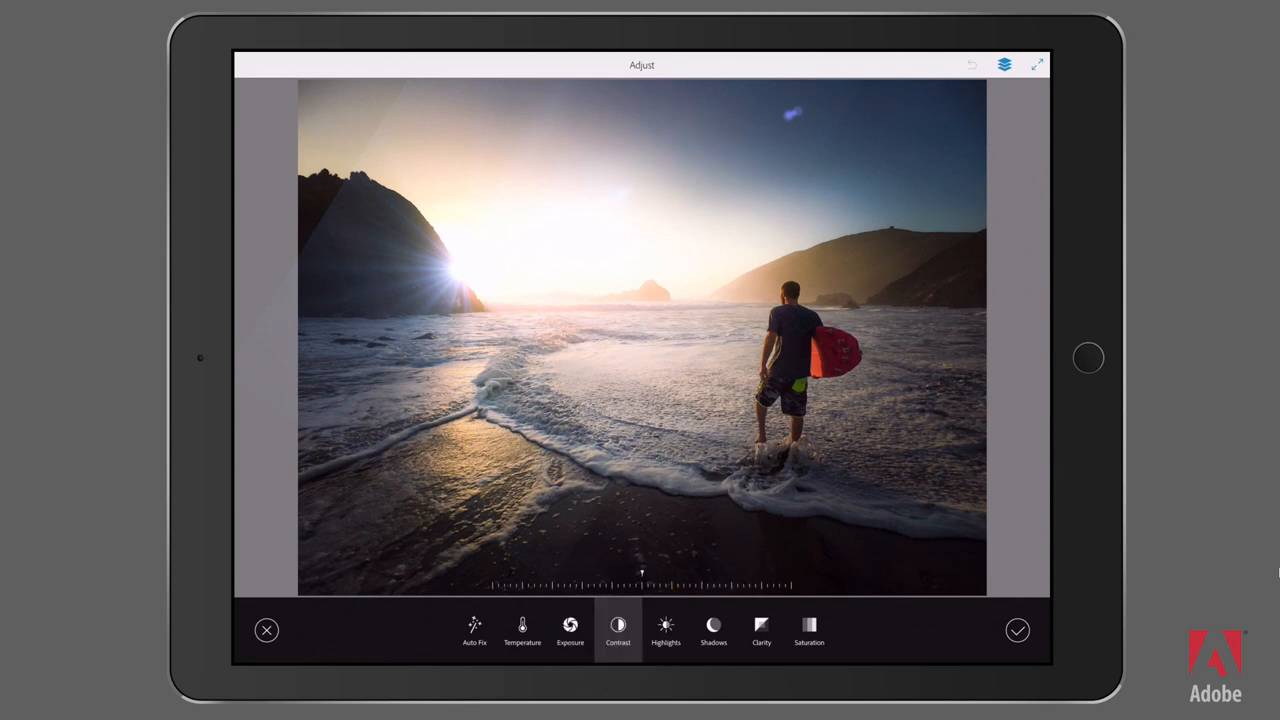
left_click_drag(640, 572, 690, 572)
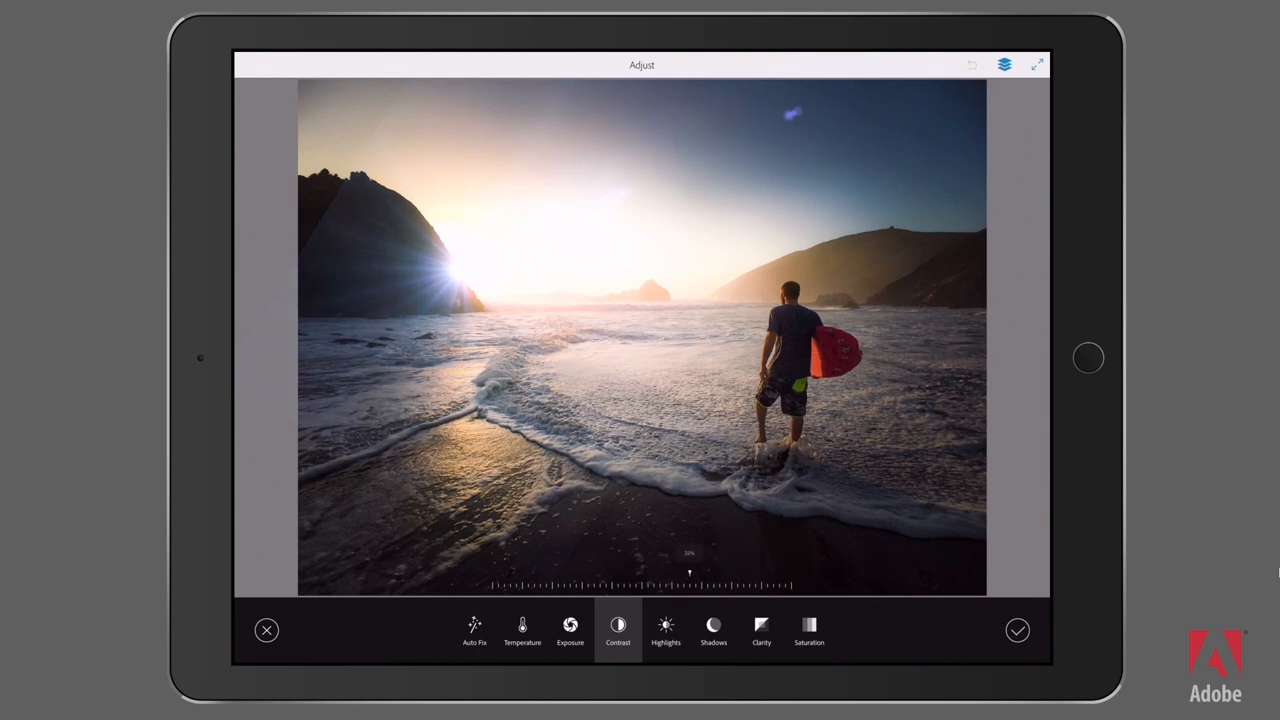
left_click_drag(690, 573, 748, 573)
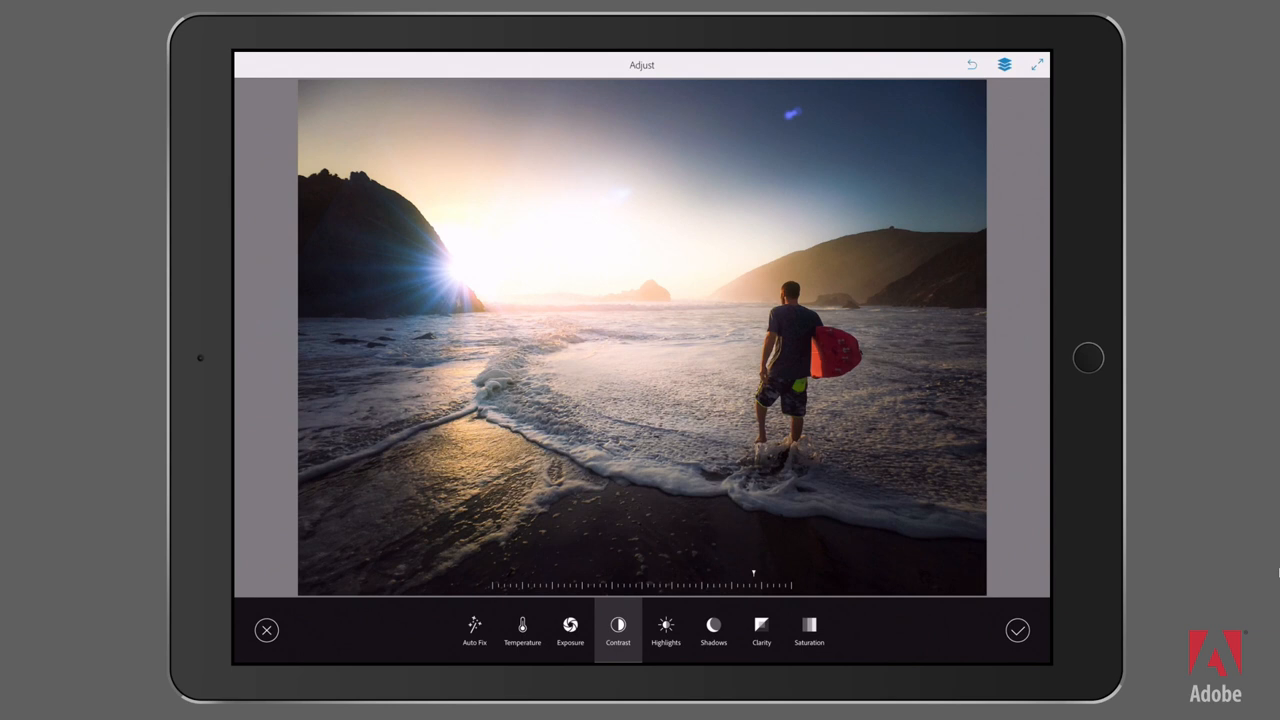
Drag the flare's Saturation slider left to remove its blue tint.
left_click(811, 636)
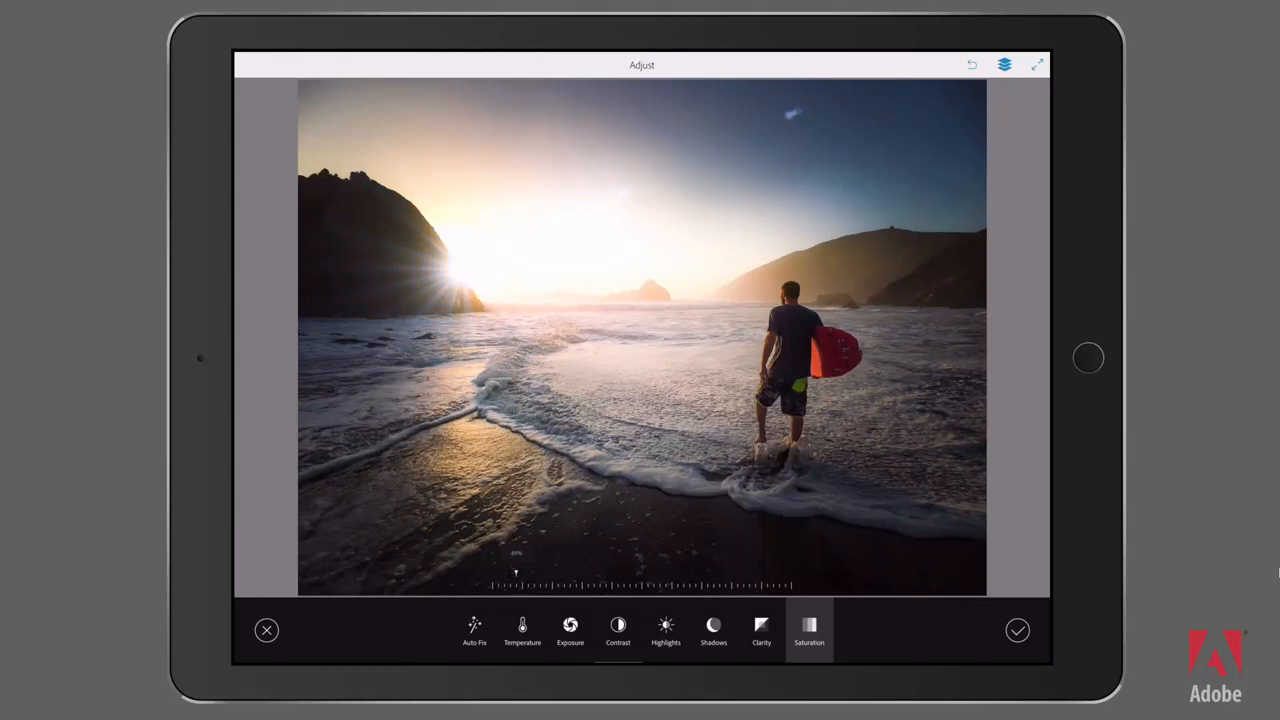
left_click_drag(515, 572, 492, 572)
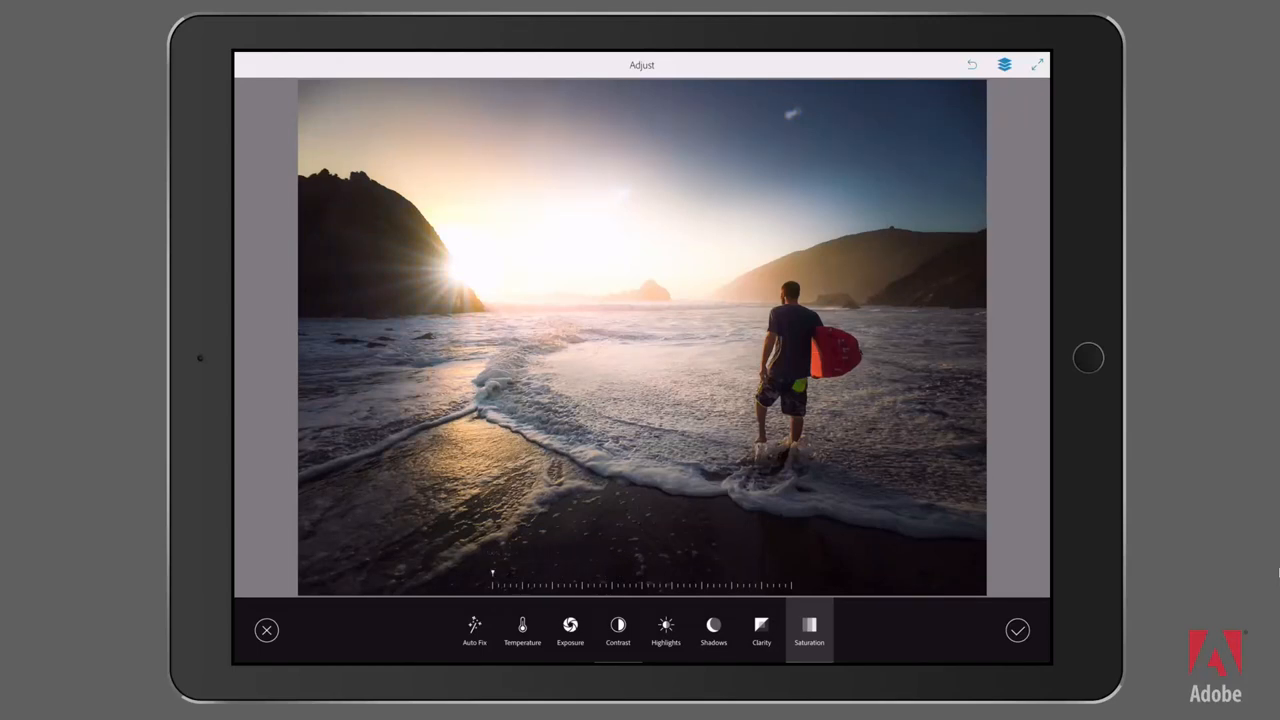